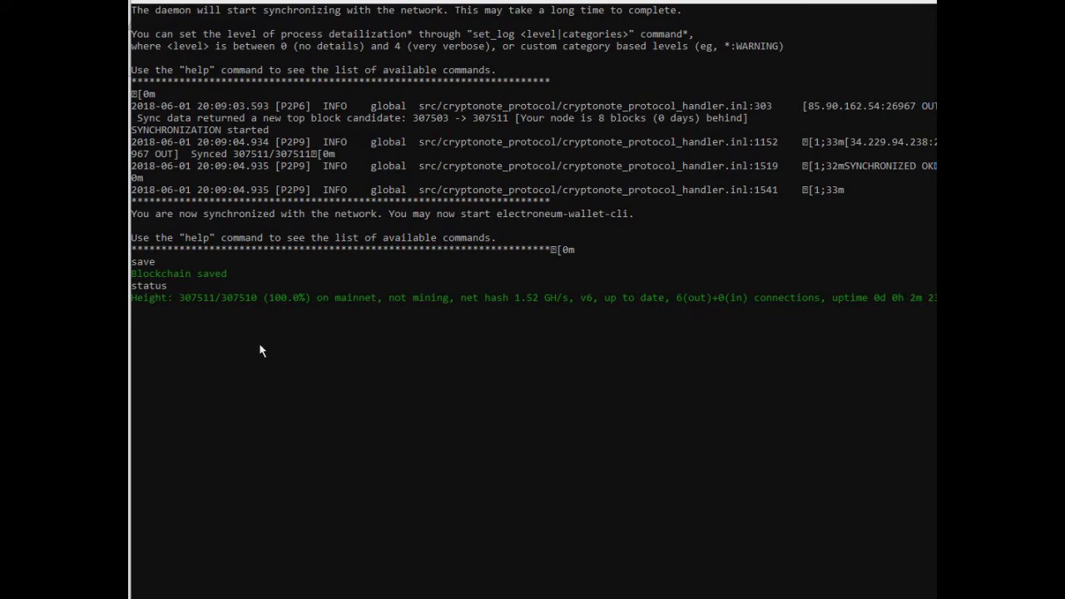
pyautogui.moveTo(386, 333)
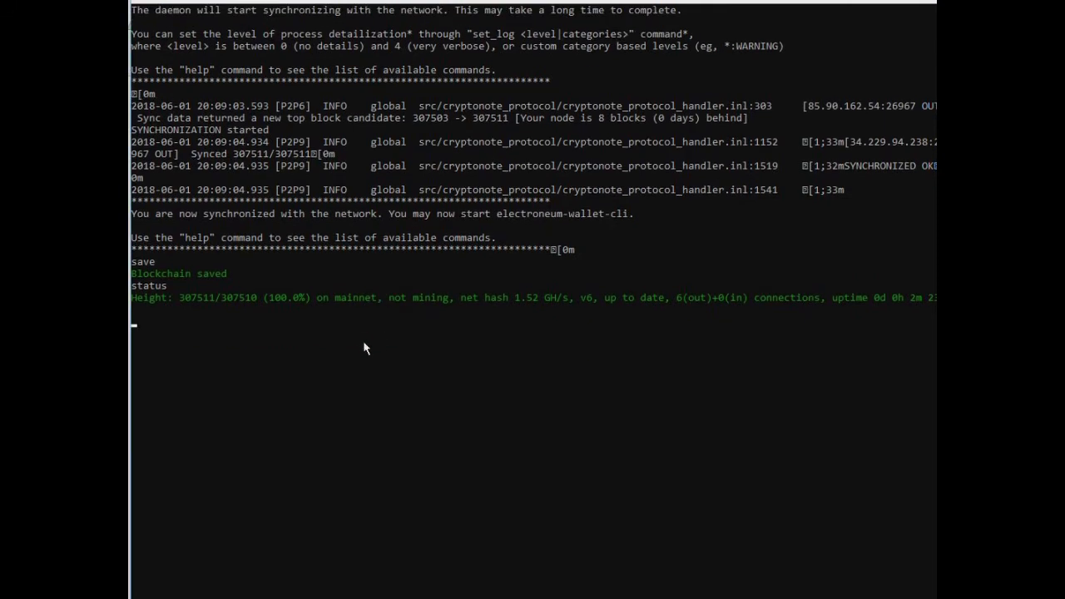
# Run the status command to confirm the node is synced at height 307511/307510 with 8 connections.
pyautogui.write('status')
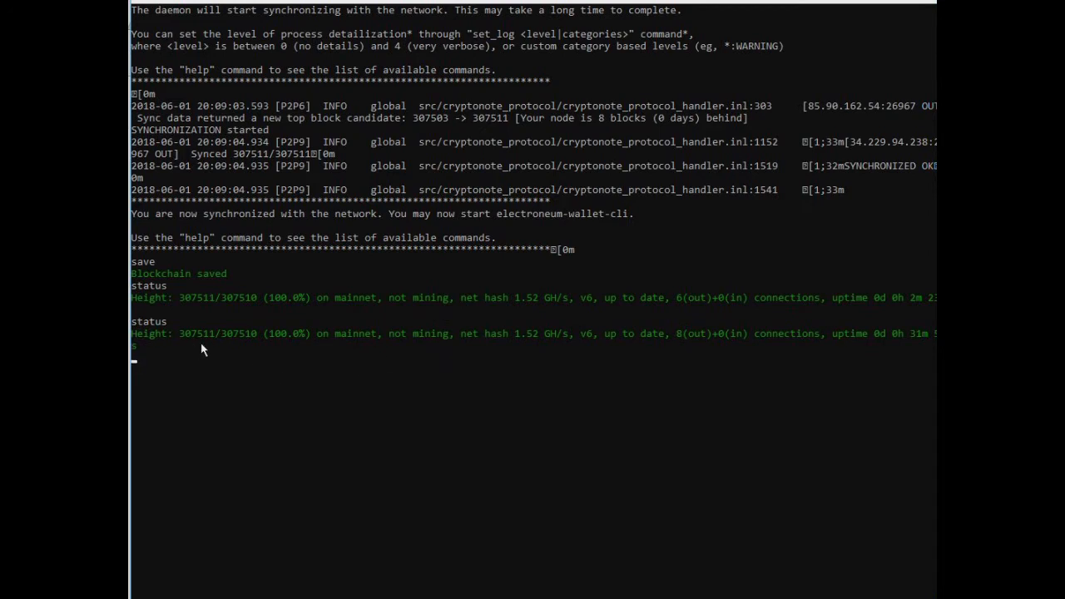
pyautogui.moveTo(198, 363)
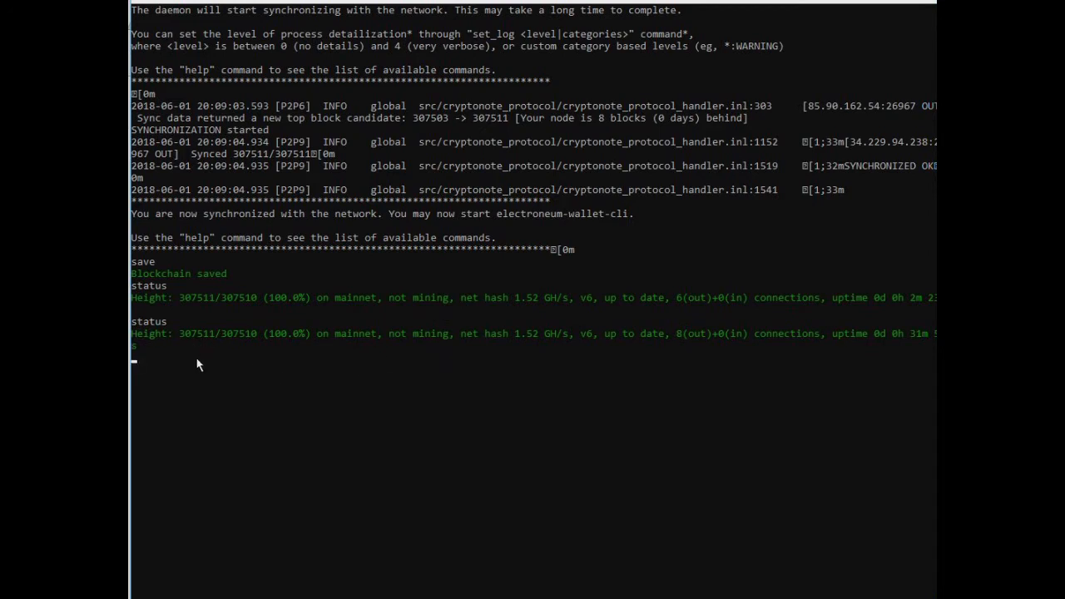
pyautogui.moveTo(200, 366)
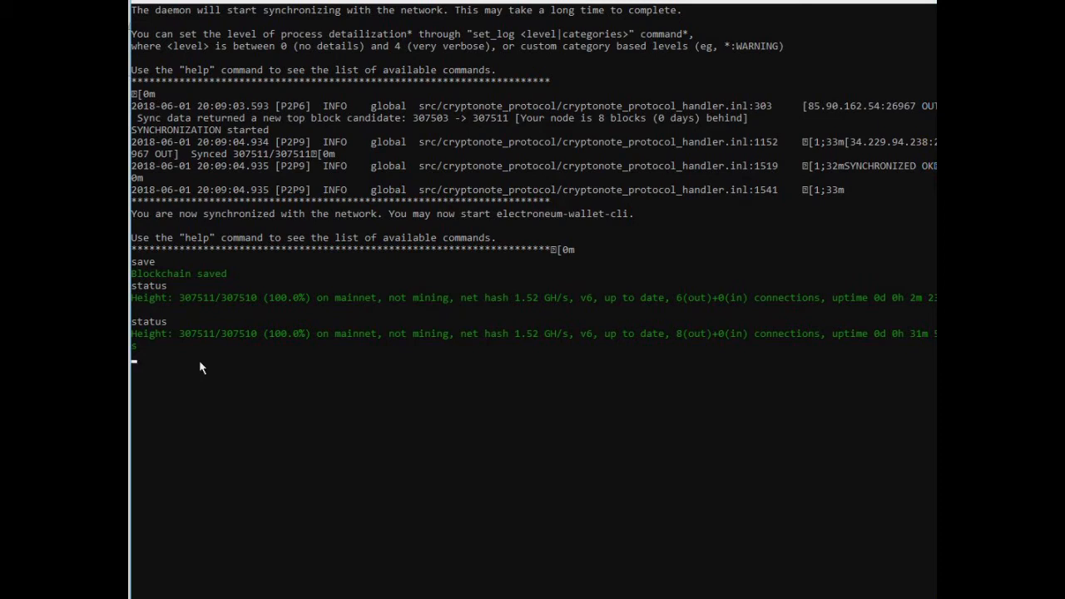
pyautogui.moveTo(226, 399)
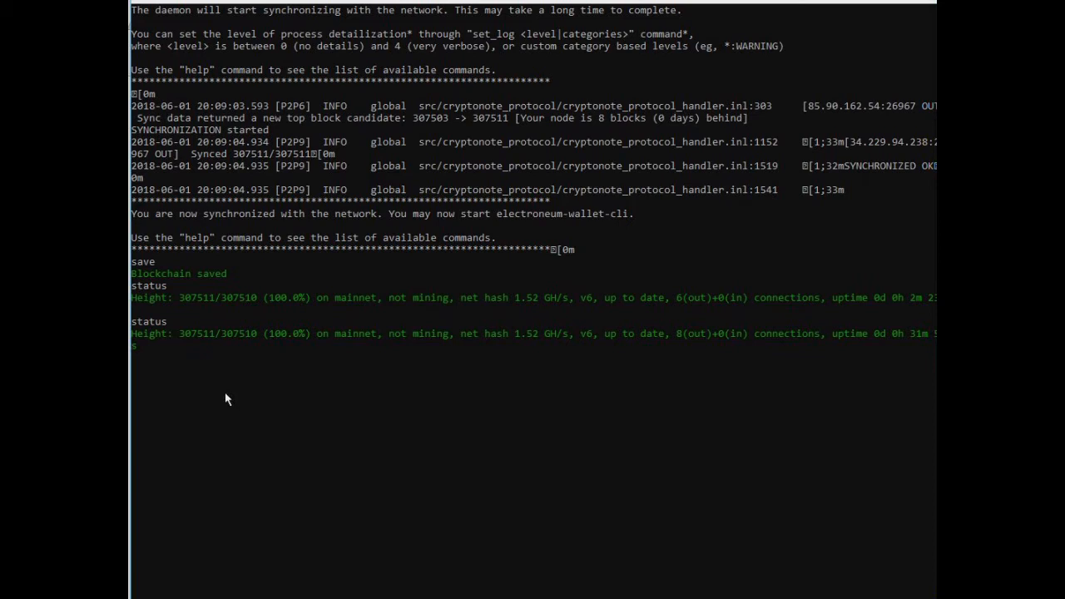
pyautogui.moveTo(243, 401)
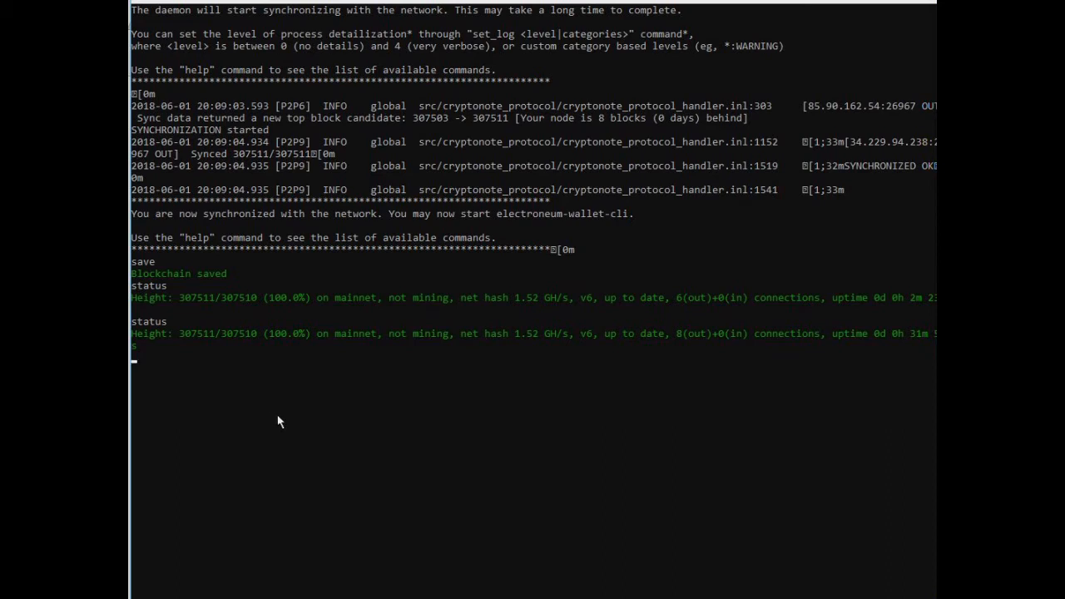
pyautogui.moveTo(366, 436)
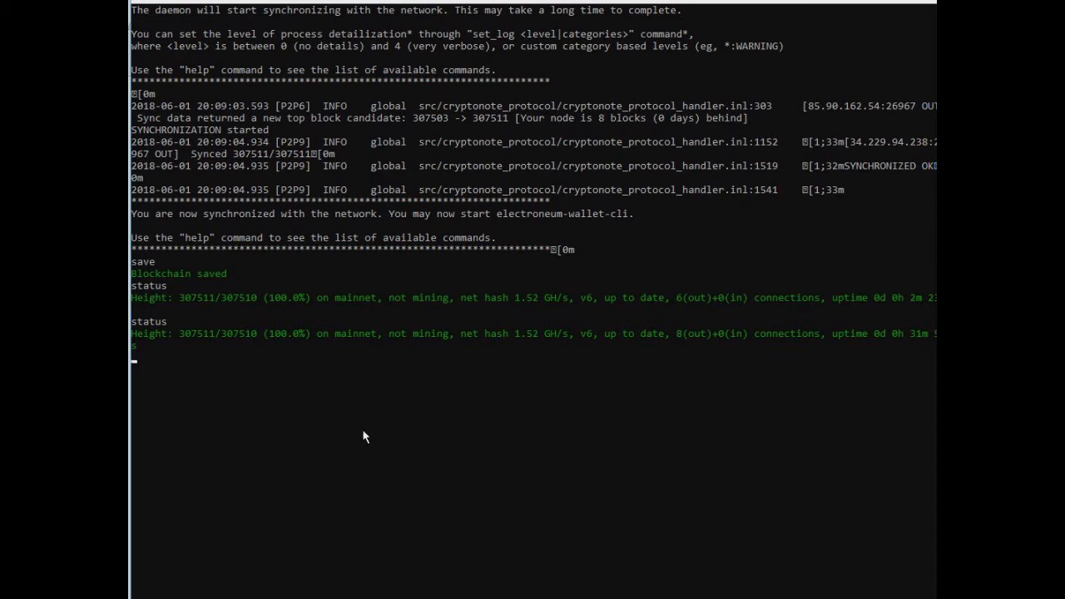
pyautogui.moveTo(366, 436)
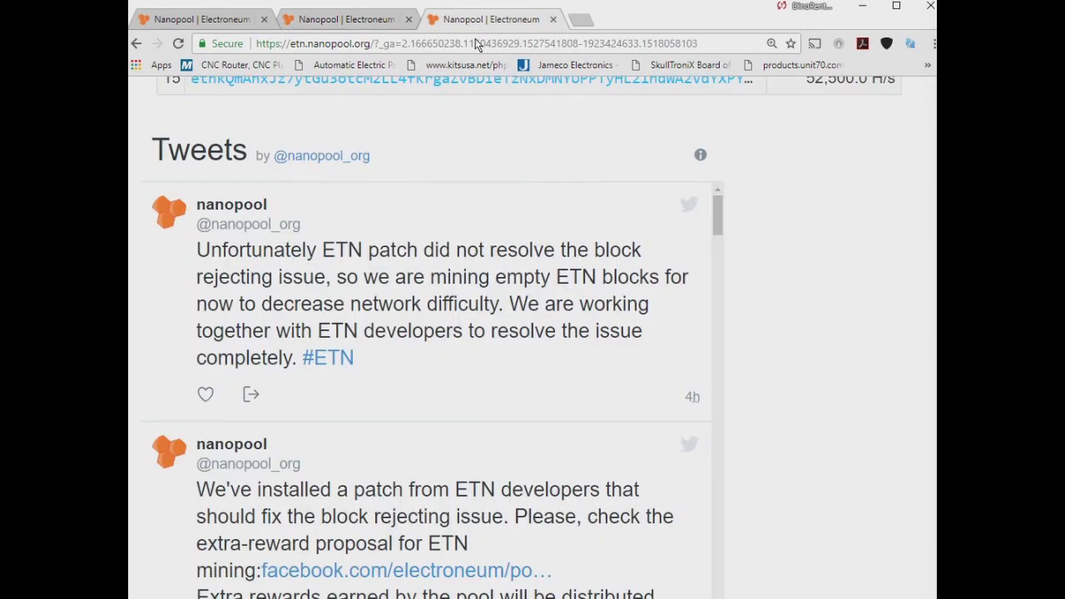
pyautogui.moveTo(674, 283)
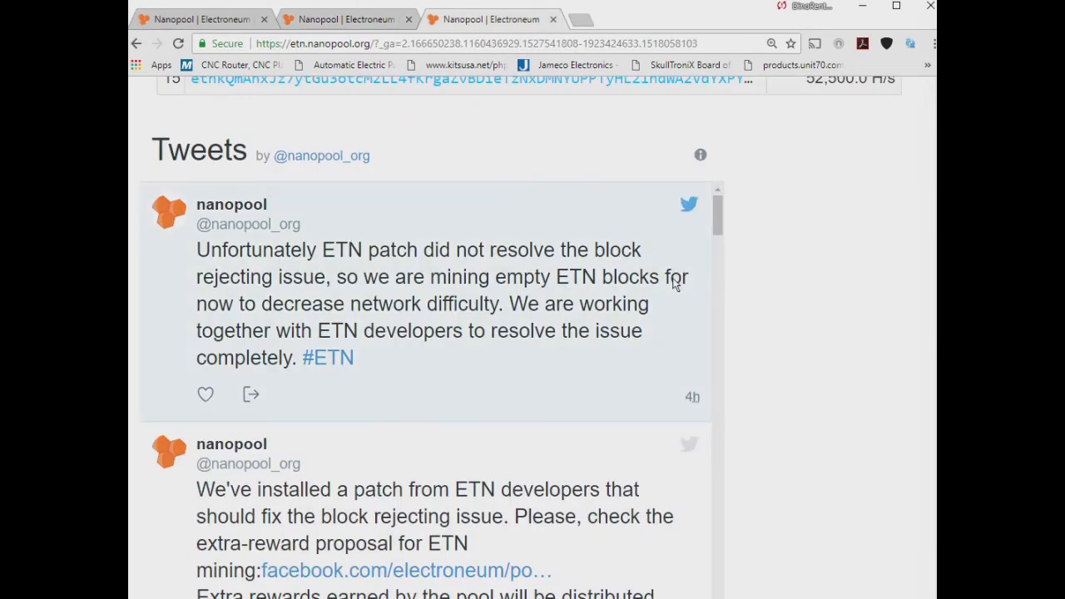
pyautogui.moveTo(367, 306)
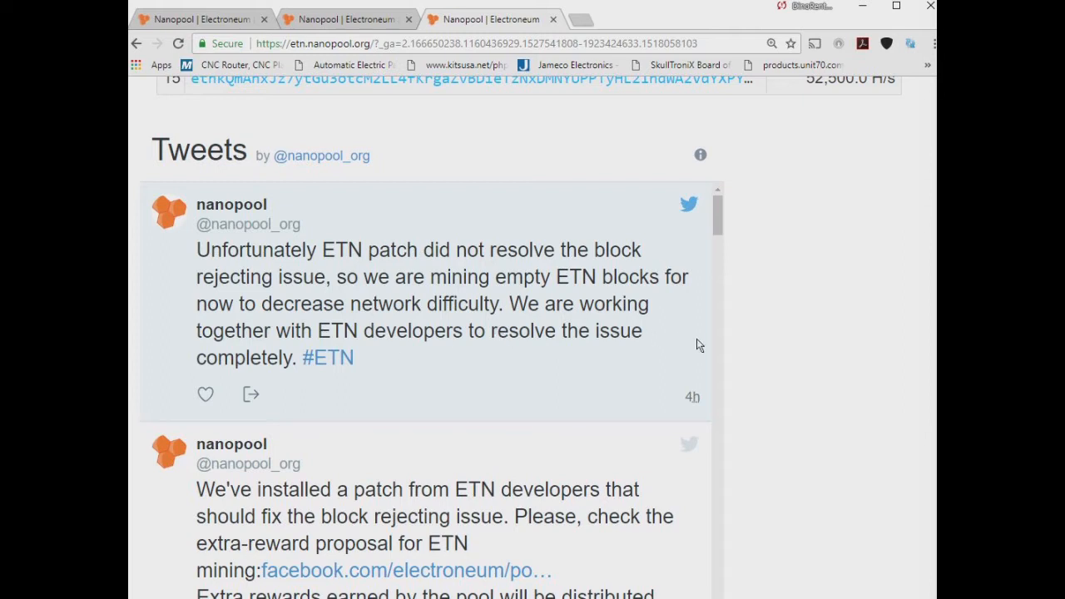
pyautogui.moveTo(606, 323)
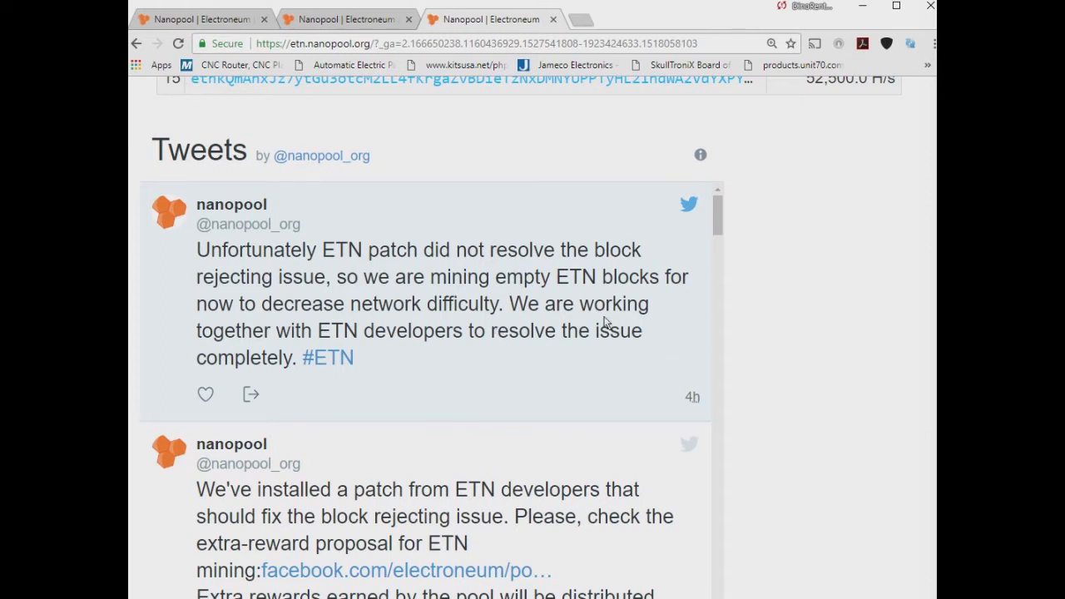
pyautogui.moveTo(308, 283)
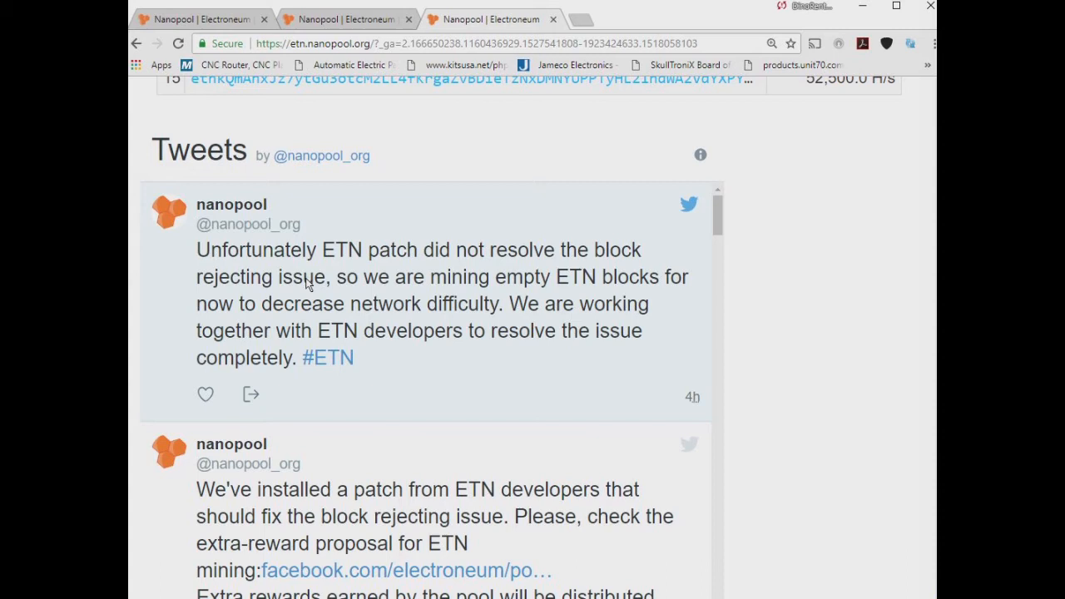
pyautogui.moveTo(468, 301)
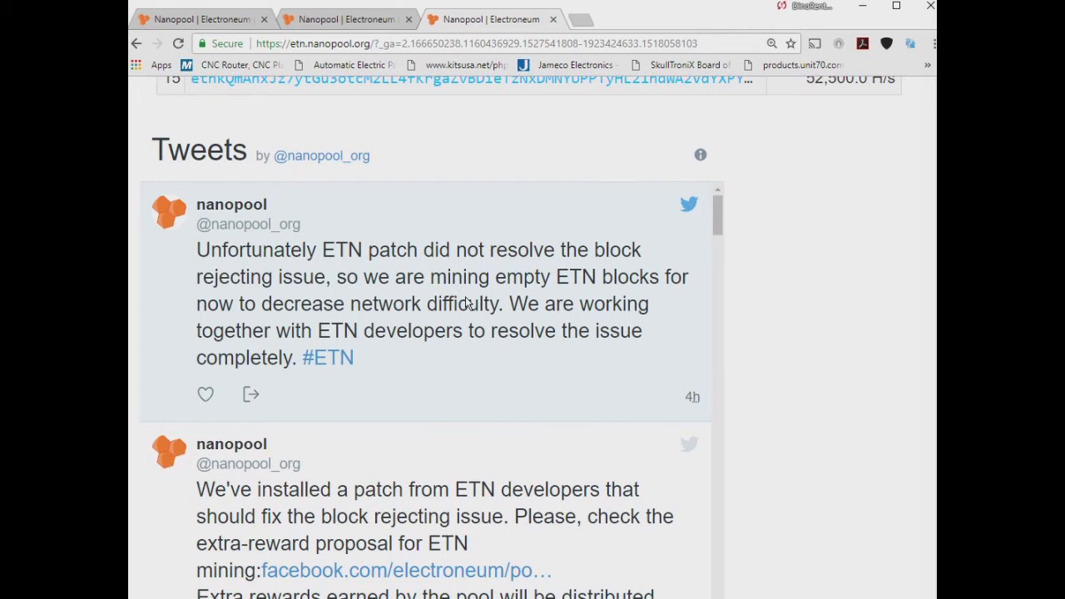
pyautogui.moveTo(396, 363)
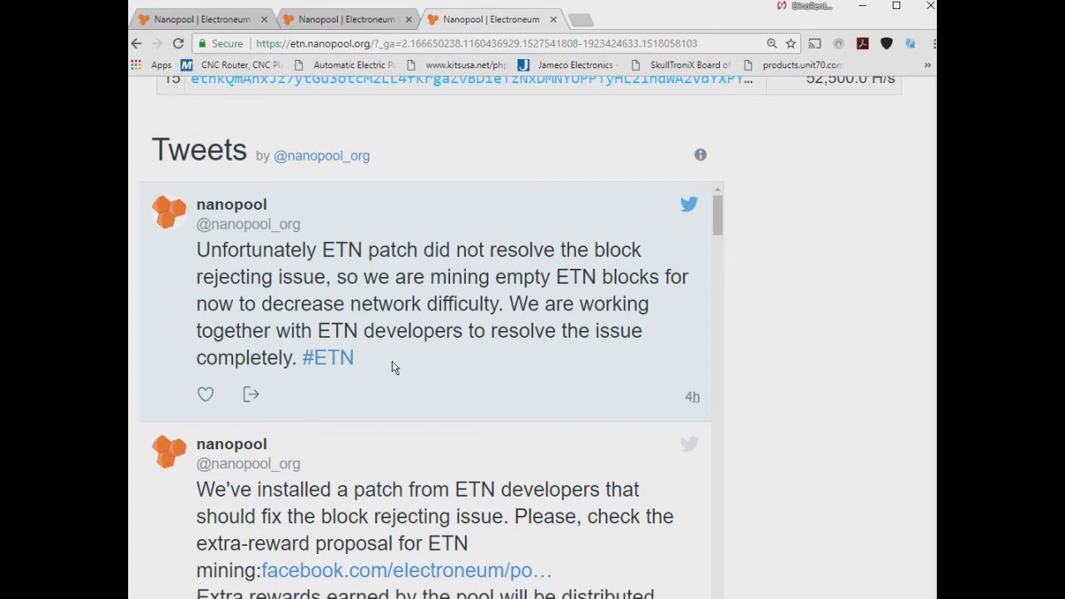
pyautogui.moveTo(399, 373)
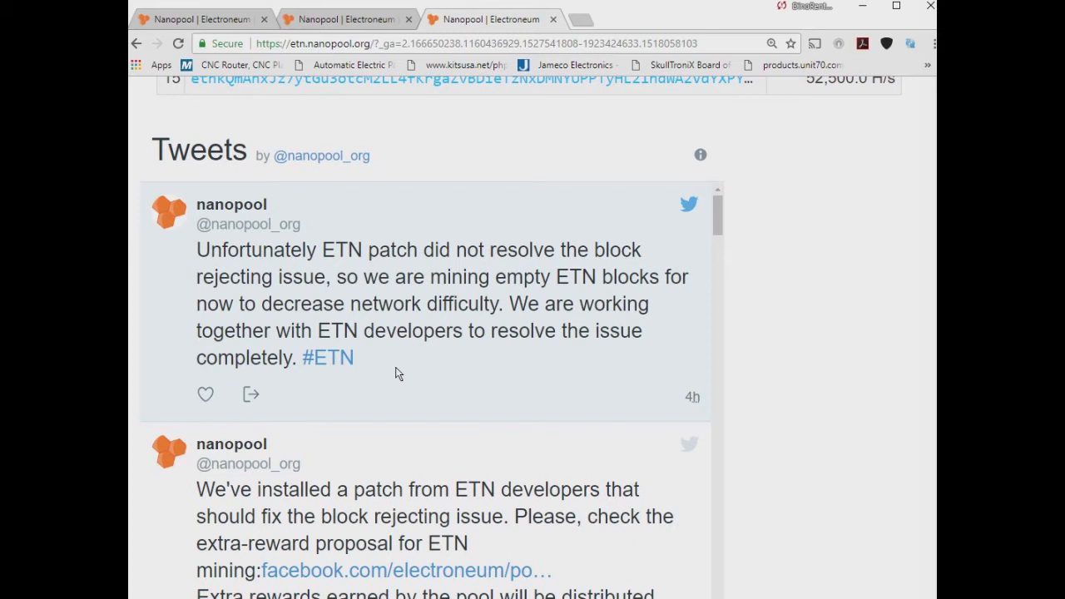
pyautogui.moveTo(199, 256)
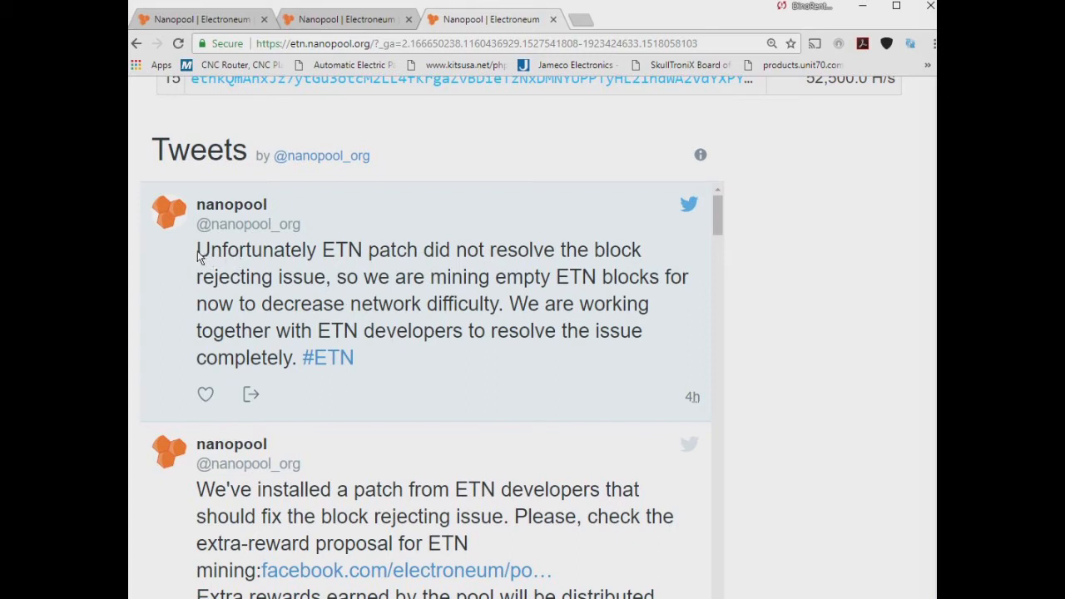
pyautogui.moveTo(196, 250); pyautogui.dragTo(479, 303)
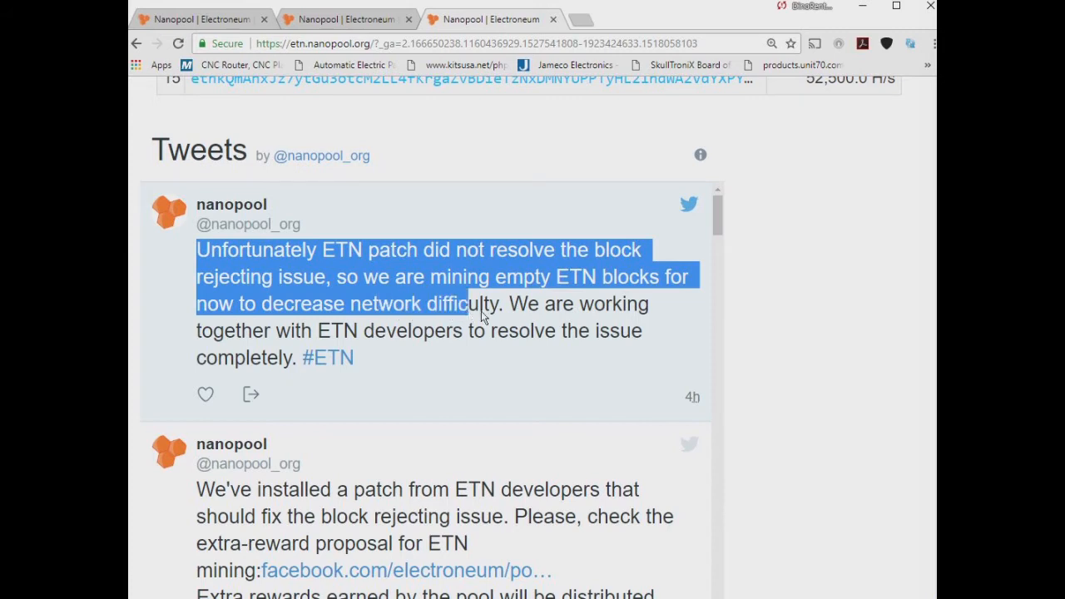
pyautogui.moveTo(510, 302); pyautogui.dragTo(606, 363)
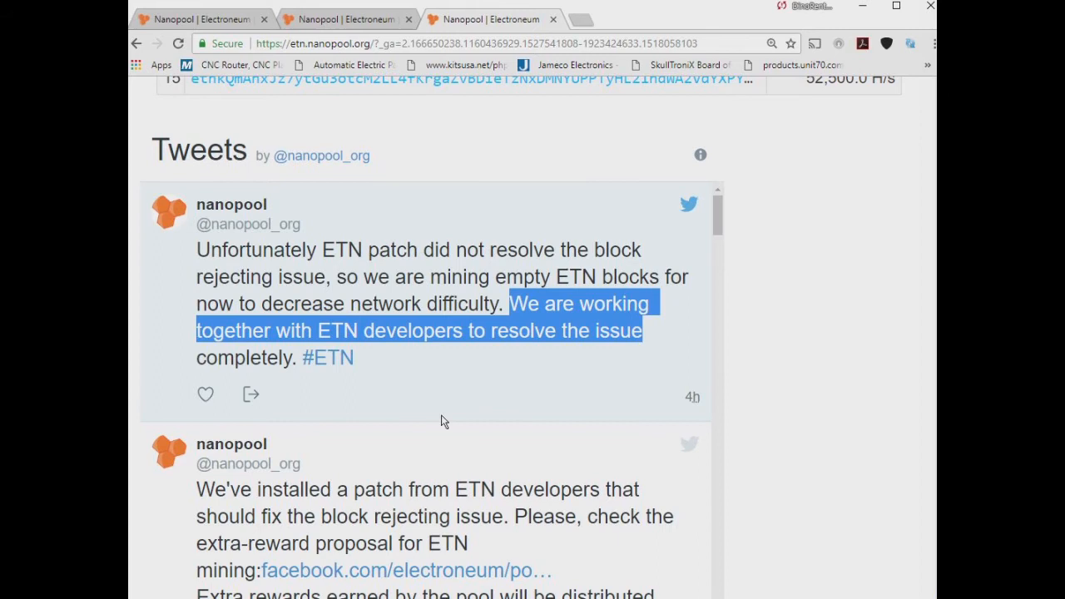
pyautogui.moveTo(450, 421)
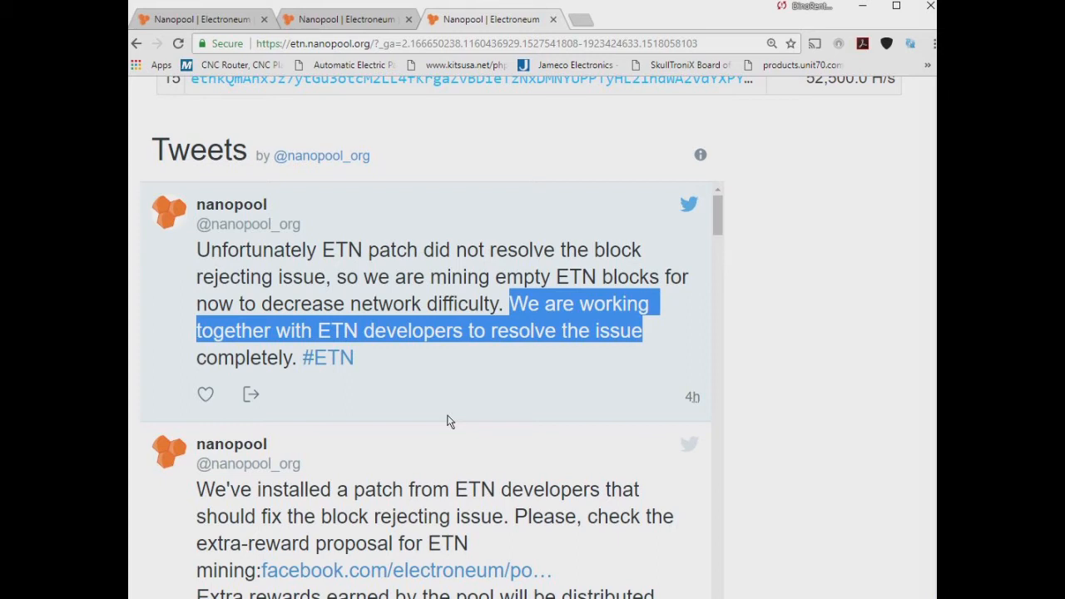
pyautogui.moveTo(463, 420)
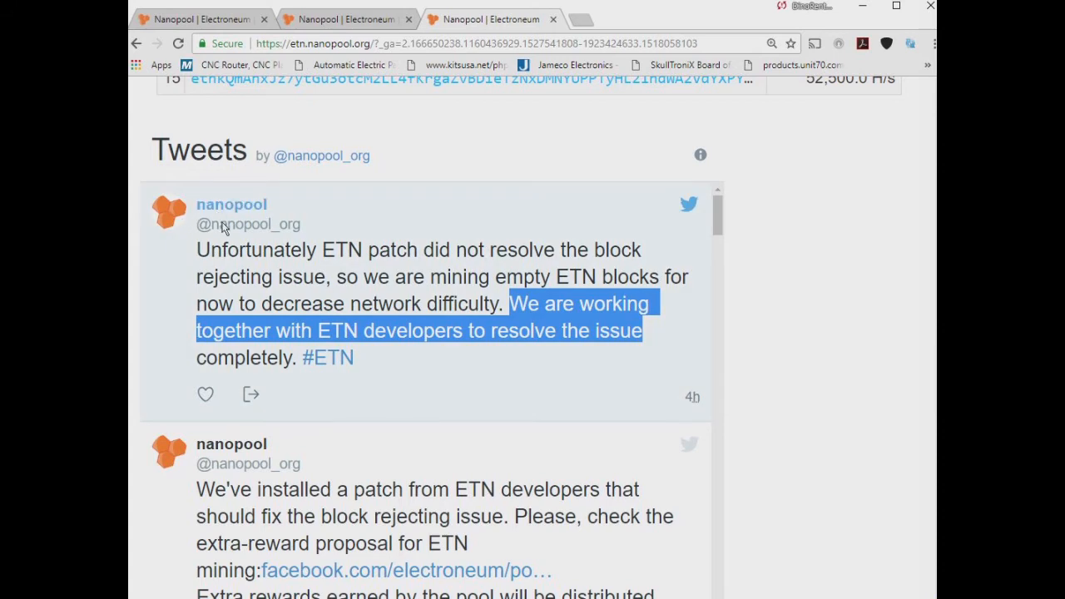
pyautogui.moveTo(232, 219)
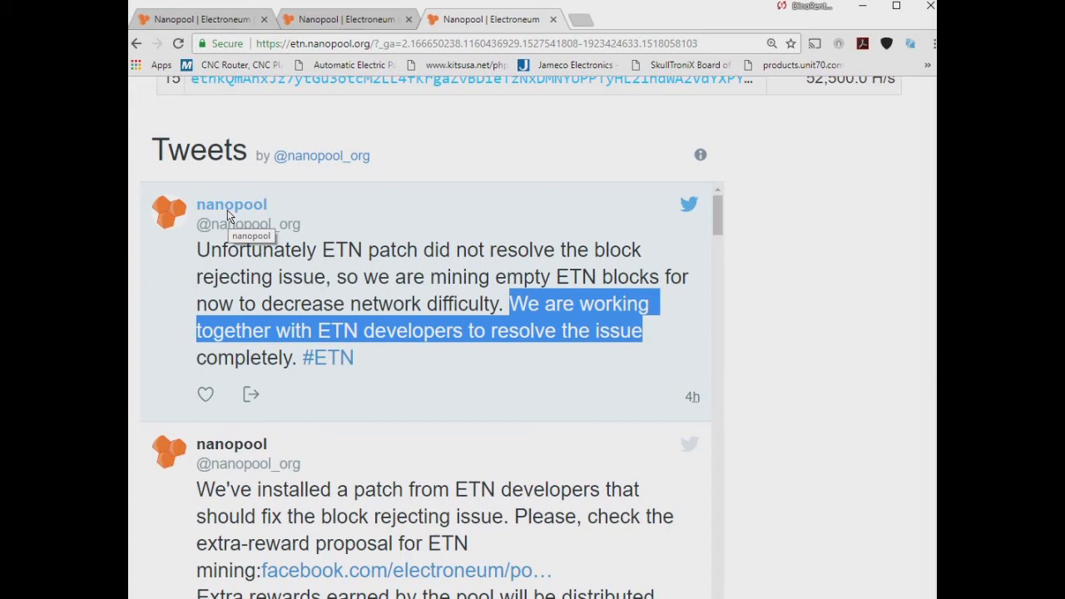
pyautogui.moveTo(403, 358)
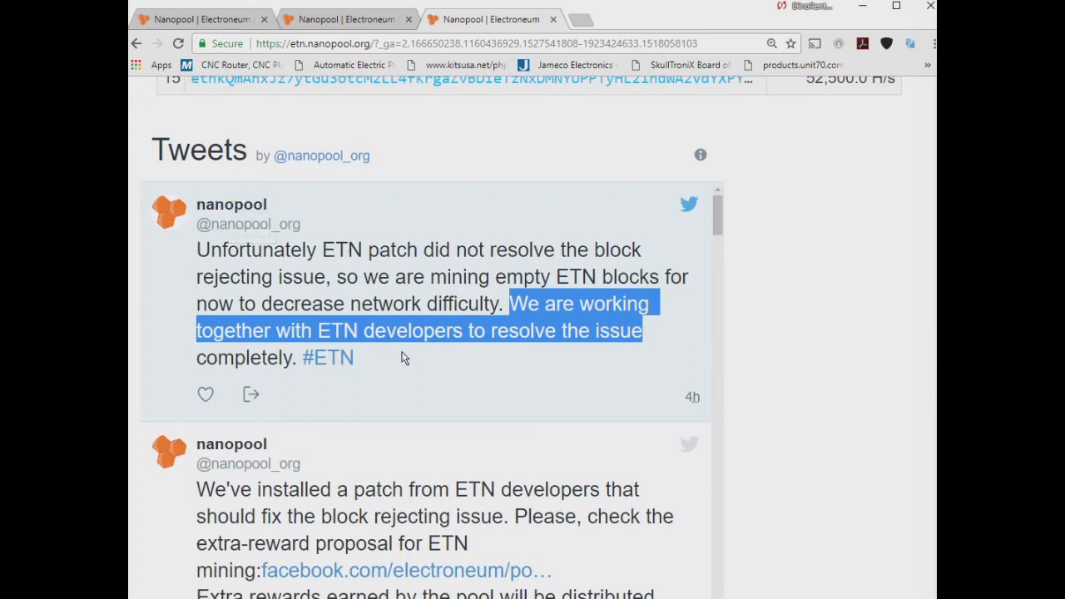
pyautogui.moveTo(426, 368)
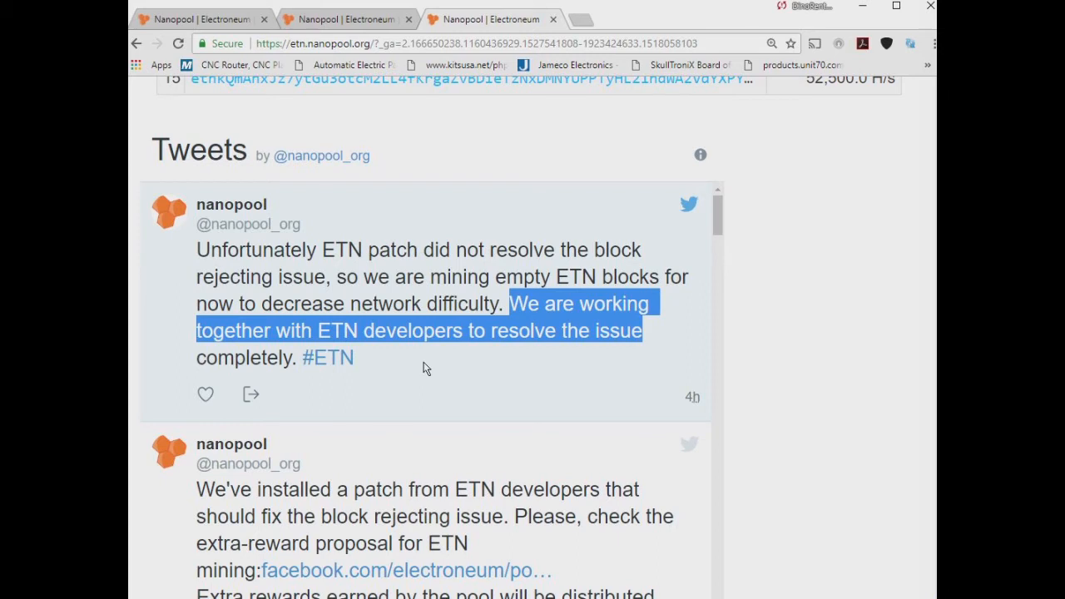
pyautogui.moveTo(462, 391)
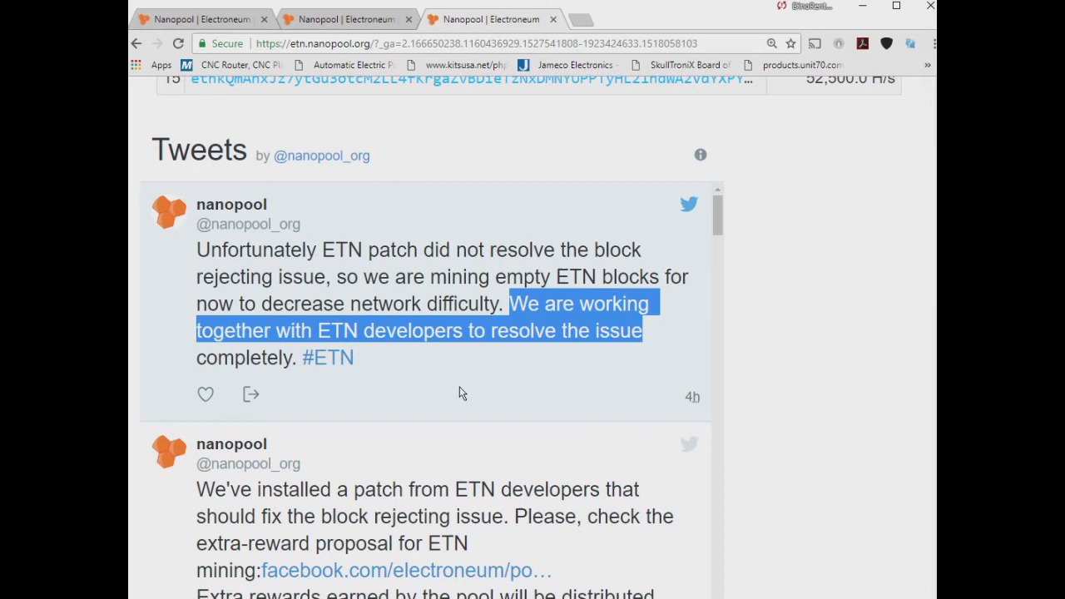
pyautogui.moveTo(456, 389)
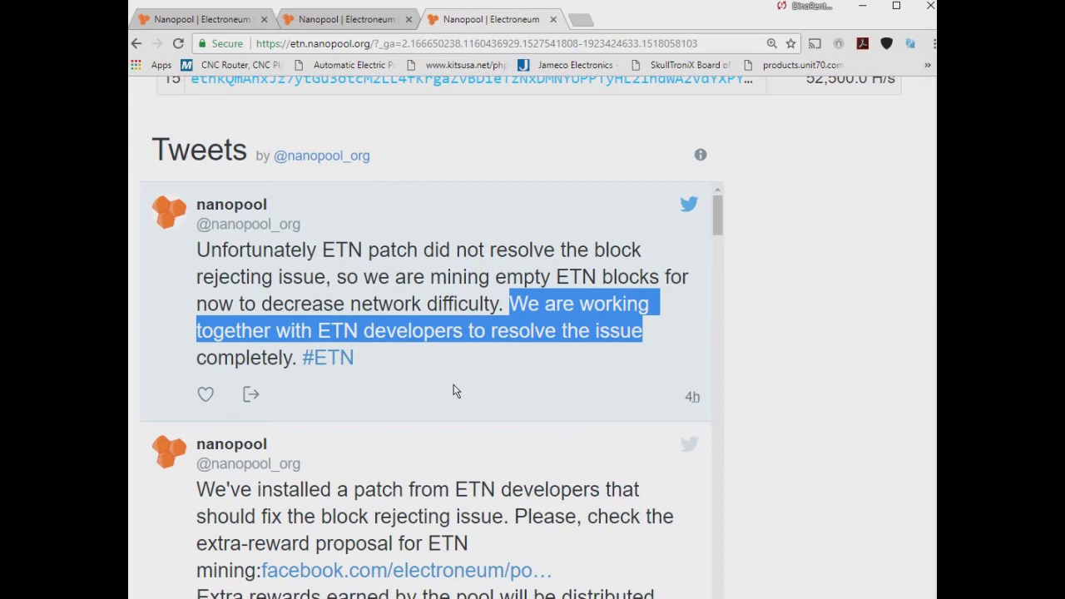
pyautogui.moveTo(464, 383)
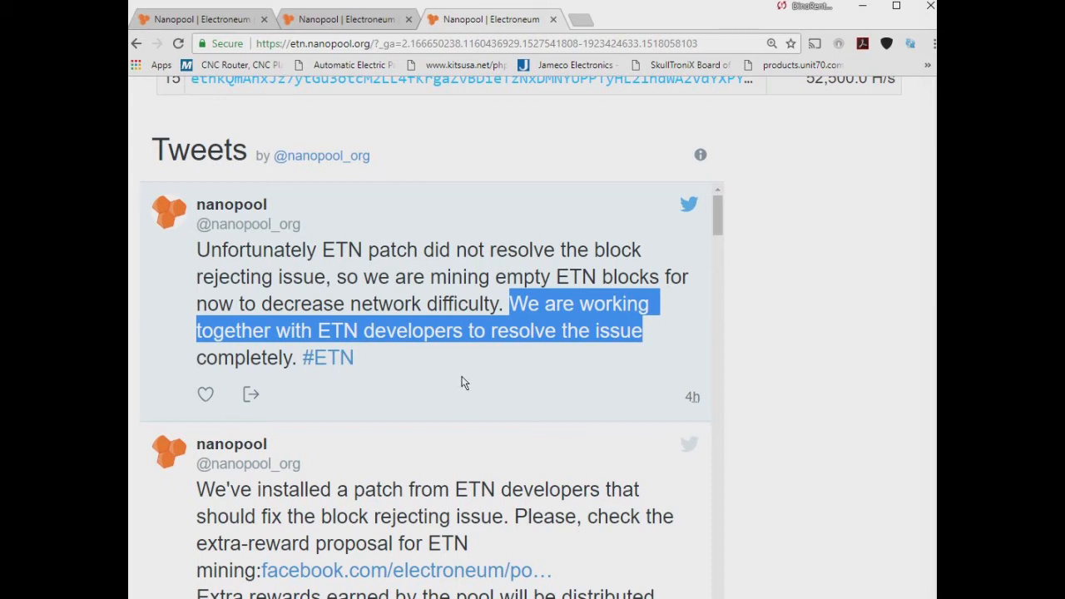
pyautogui.moveTo(407, 389)
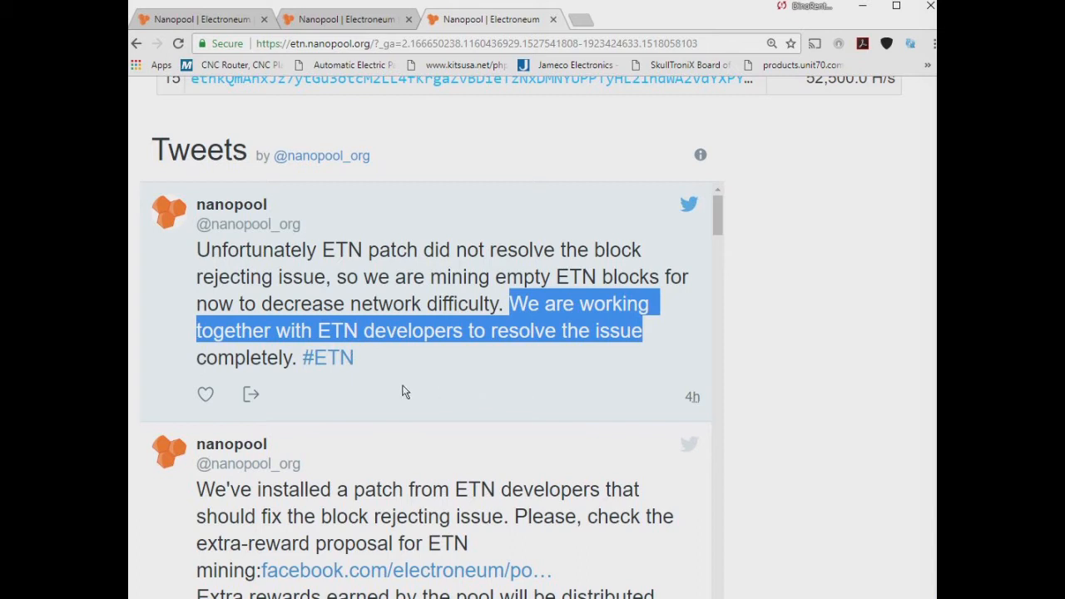
pyautogui.moveTo(387, 383)
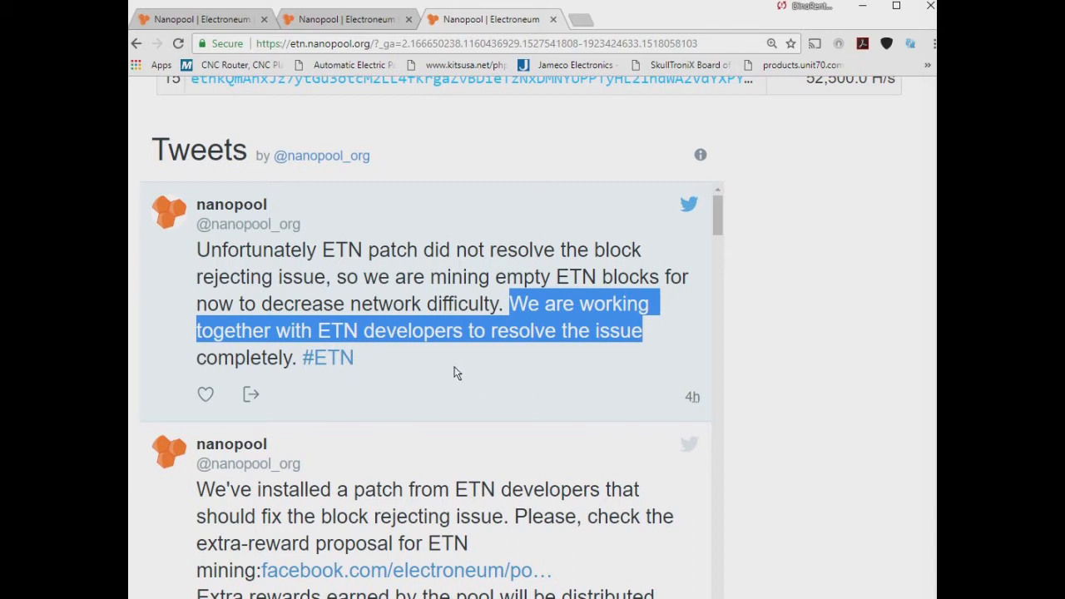
pyautogui.moveTo(396, 386)
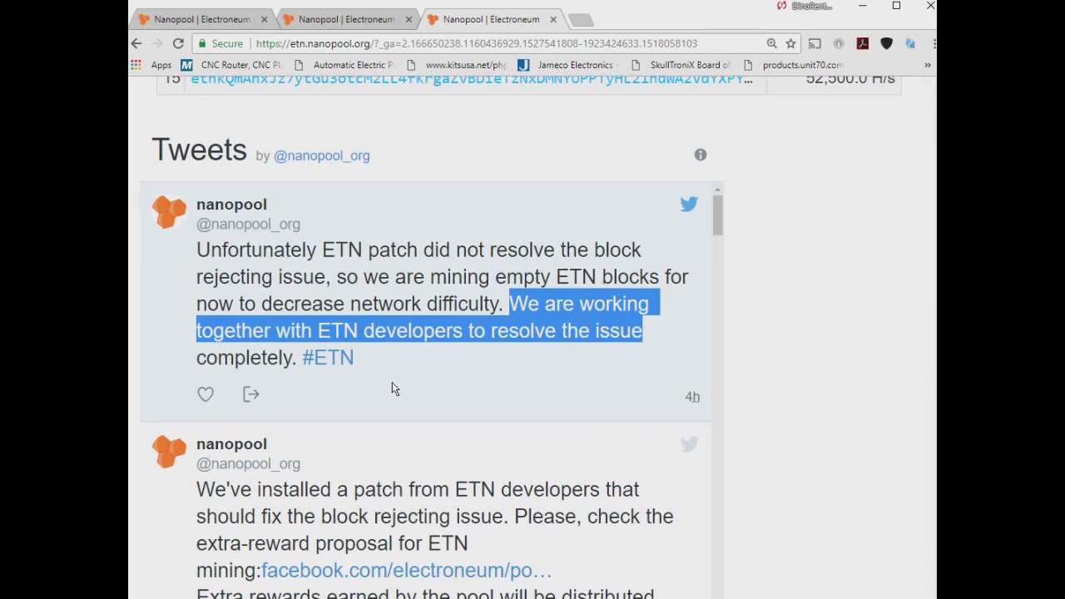
pyautogui.moveTo(386, 375)
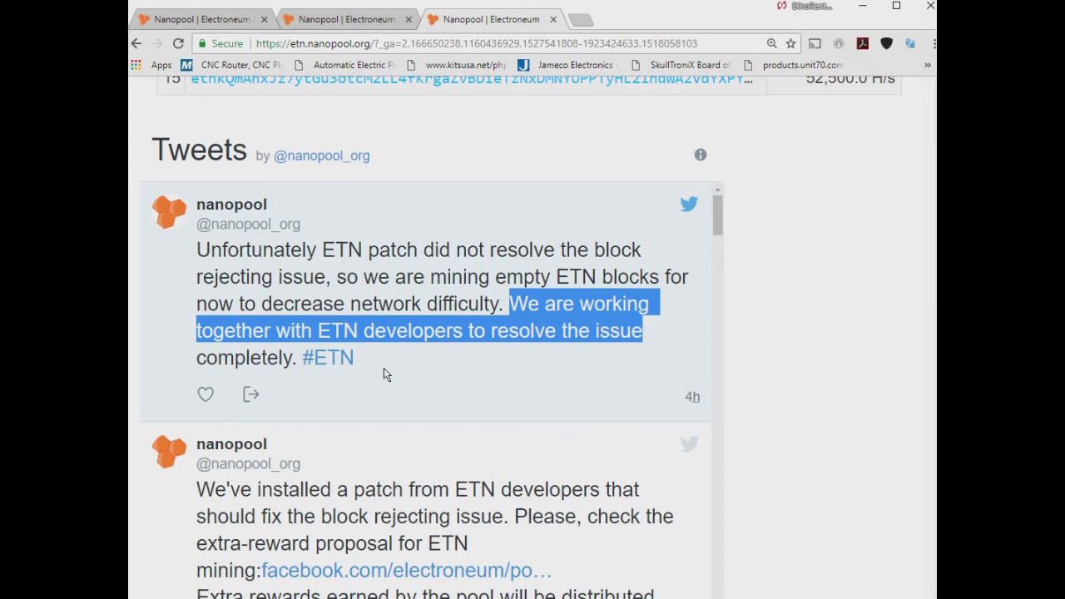
pyautogui.moveTo(377, 363)
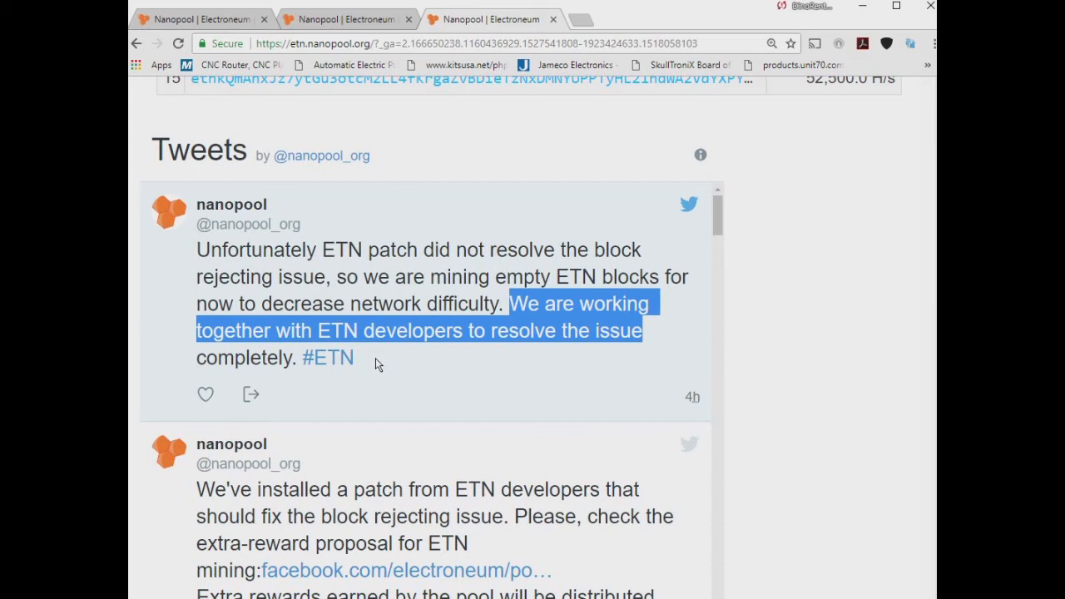
pyautogui.moveTo(473, 390)
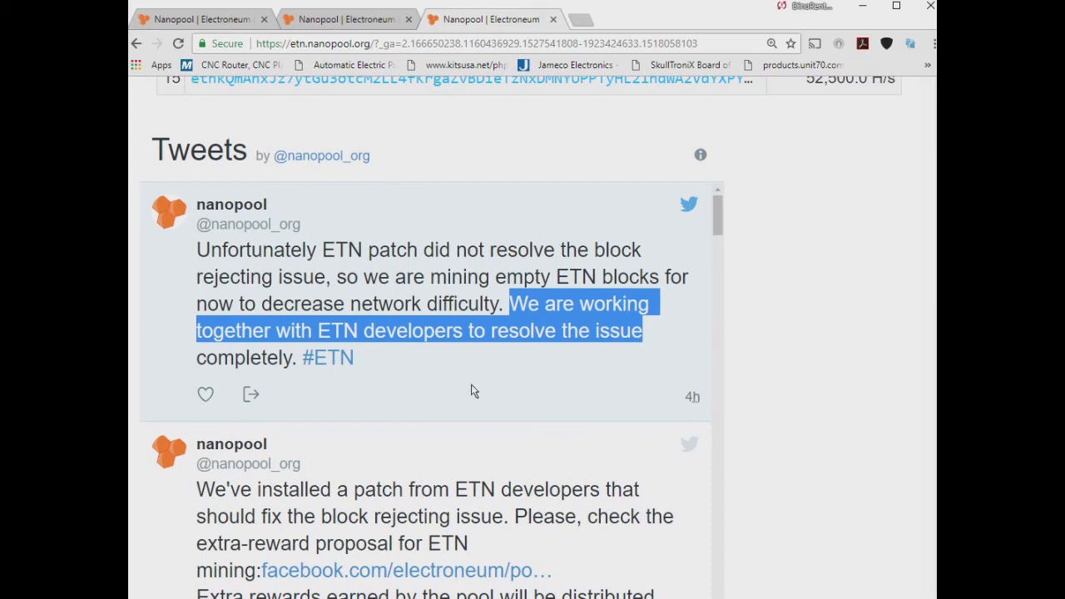
pyautogui.moveTo(446, 385)
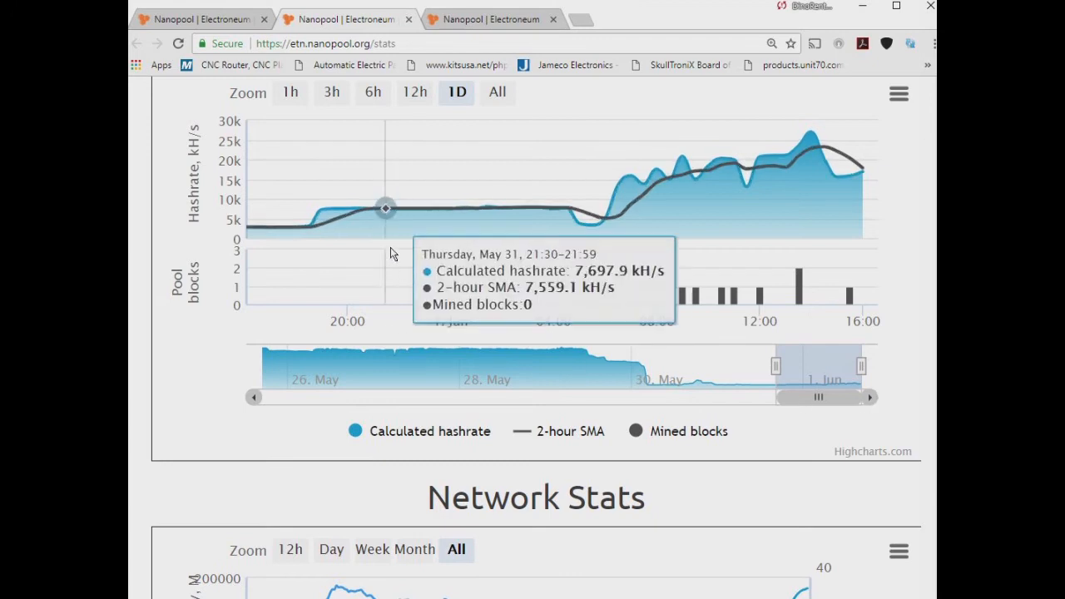
pyautogui.moveTo(699, 315)
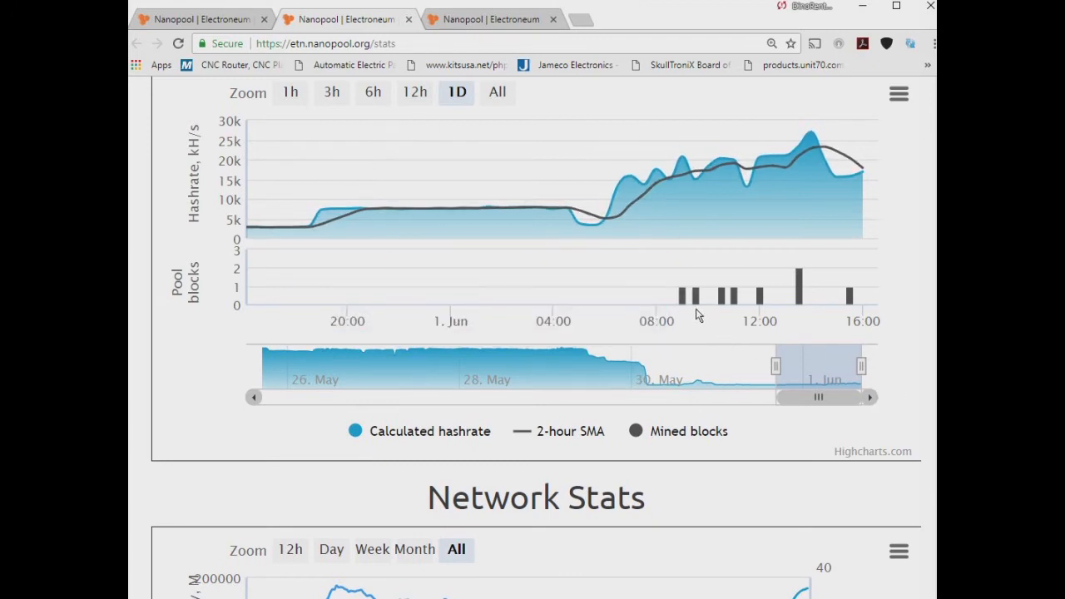
pyautogui.moveTo(712, 316)
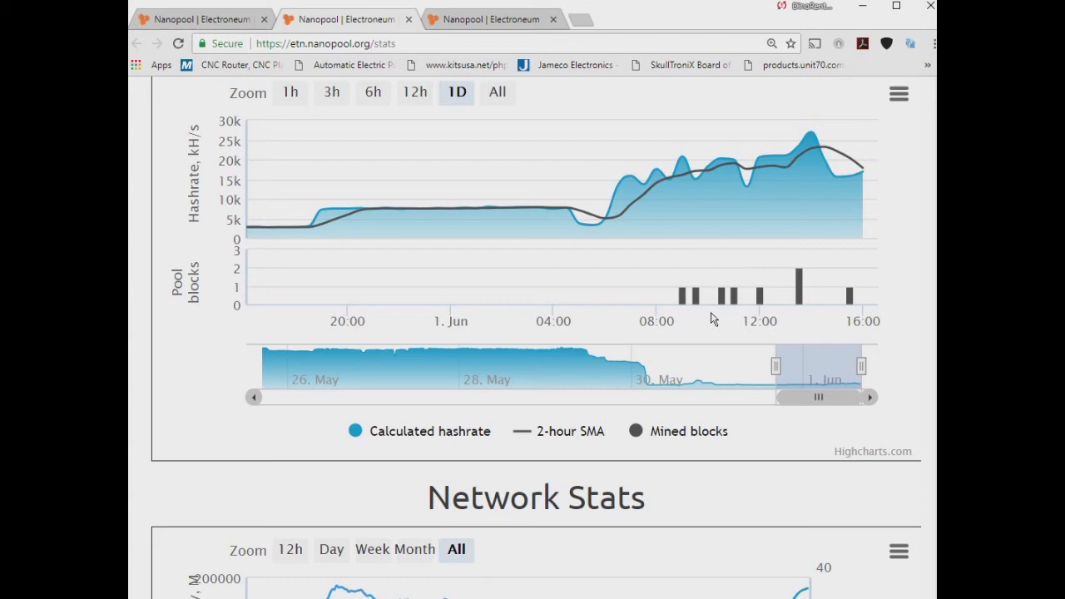
pyautogui.moveTo(808, 133)
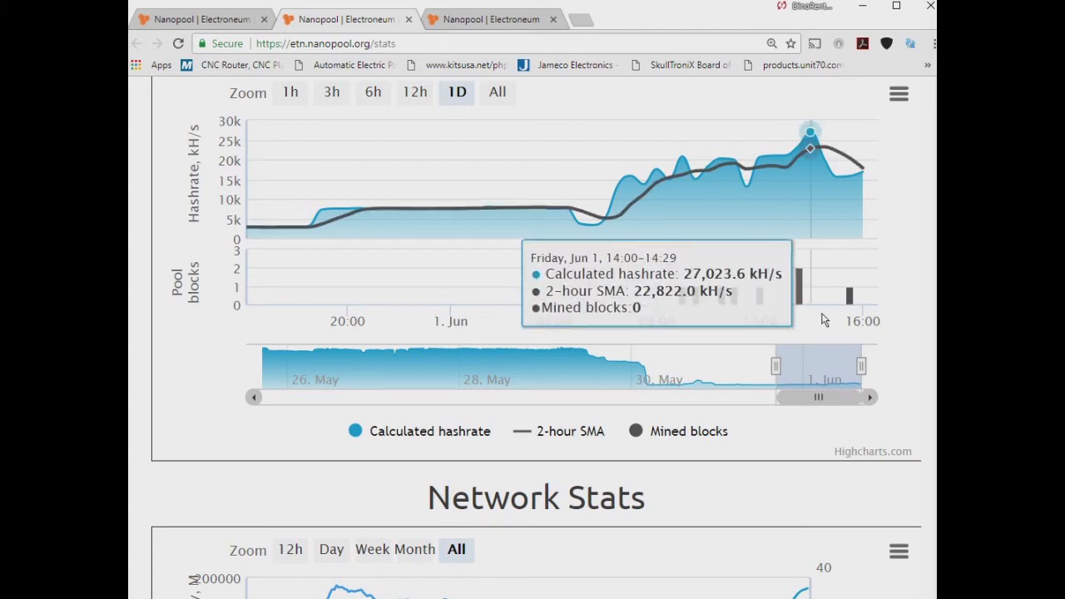
pyautogui.moveTo(889, 370)
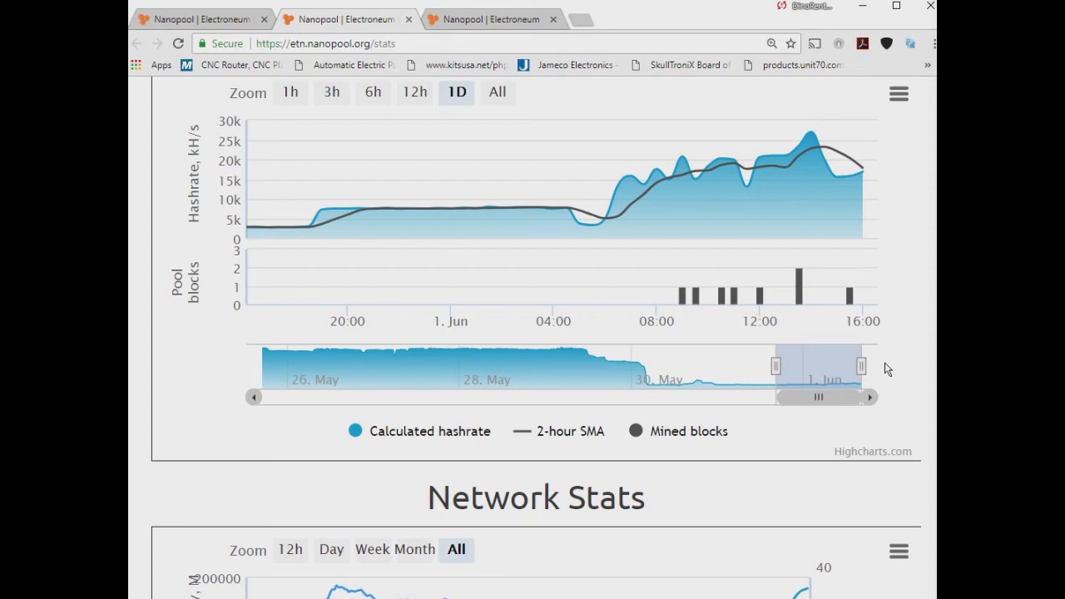
pyautogui.moveTo(320, 226)
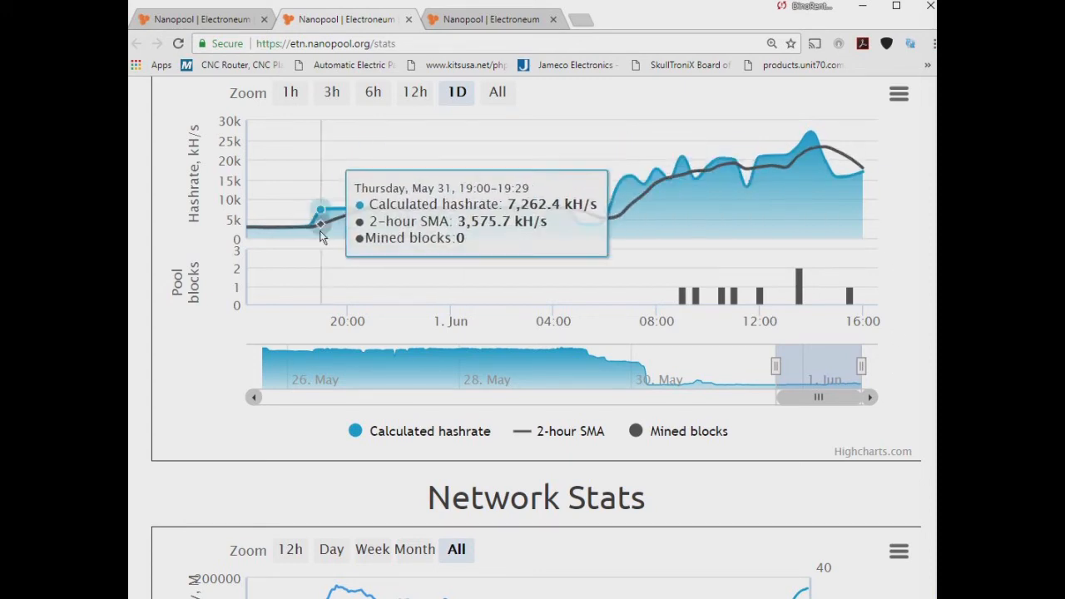
pyautogui.moveTo(579, 230)
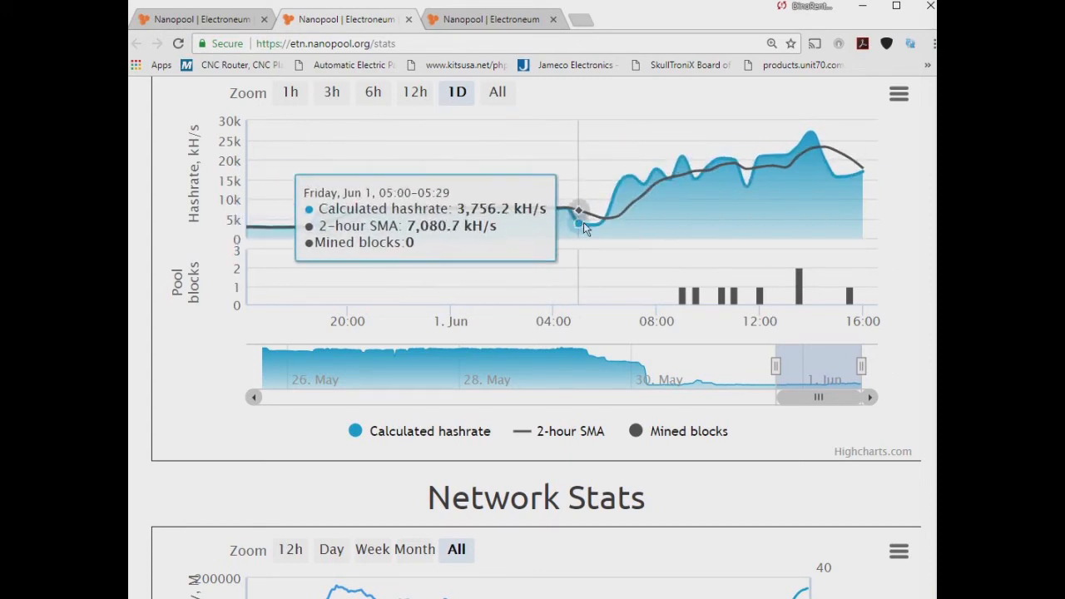
pyautogui.moveTo(868, 175)
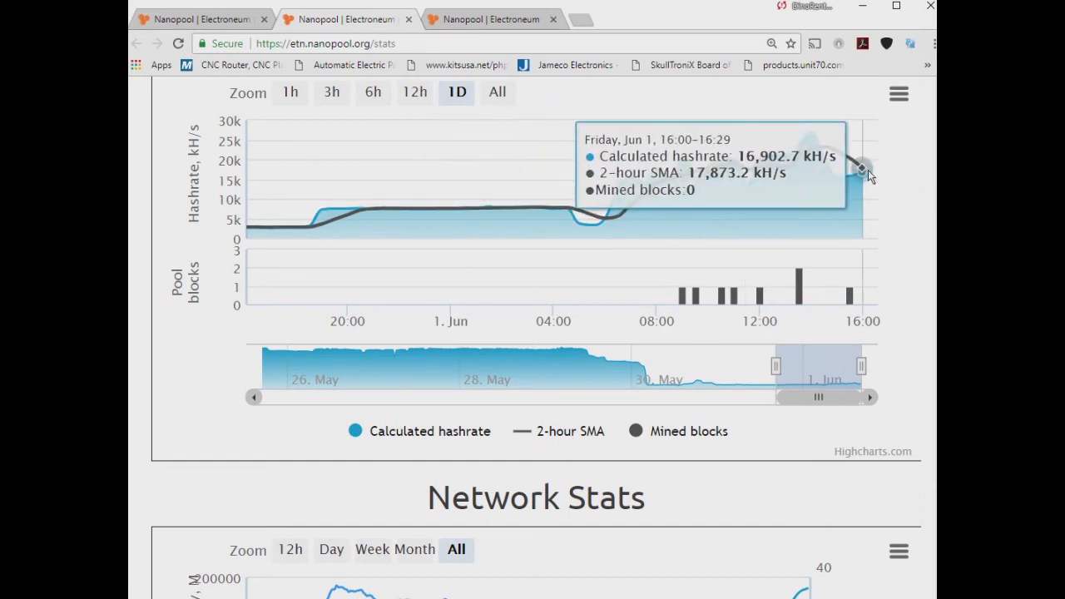
pyautogui.moveTo(932, 230)
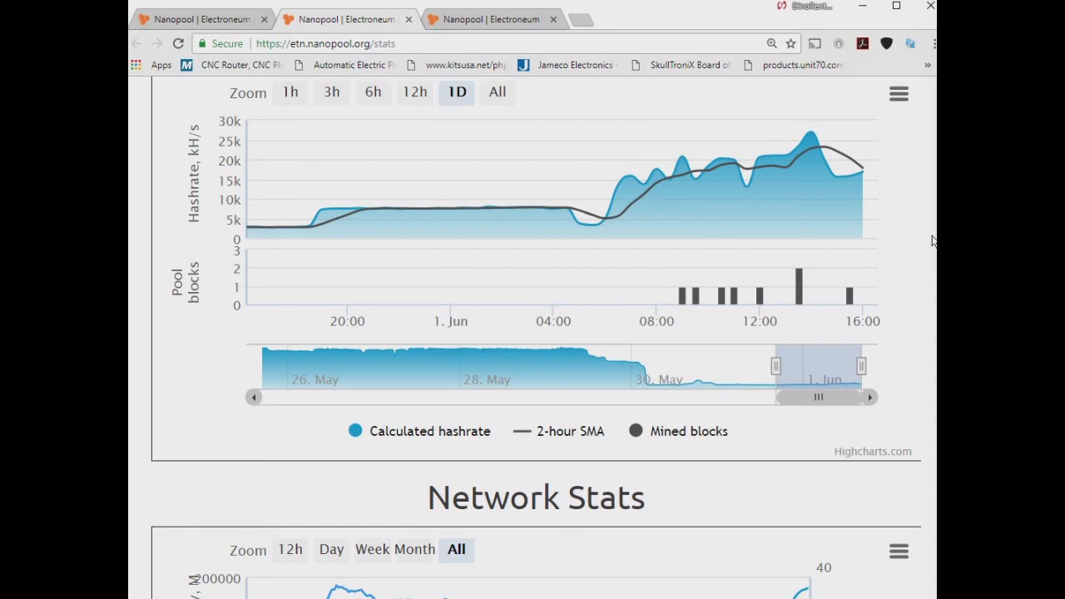
pyautogui.moveTo(929, 243)
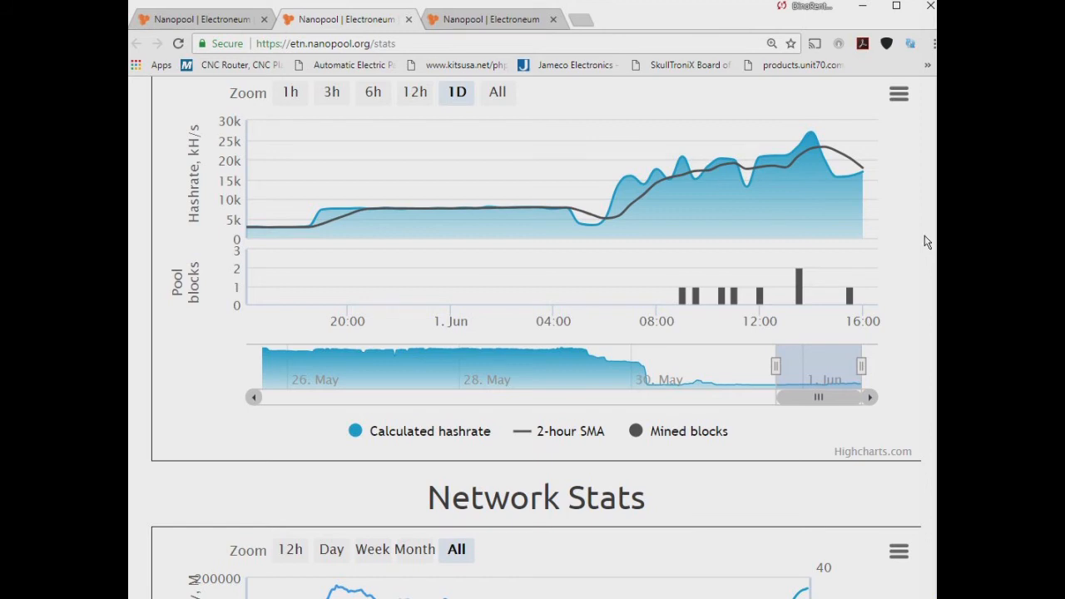
pyautogui.moveTo(452, 215)
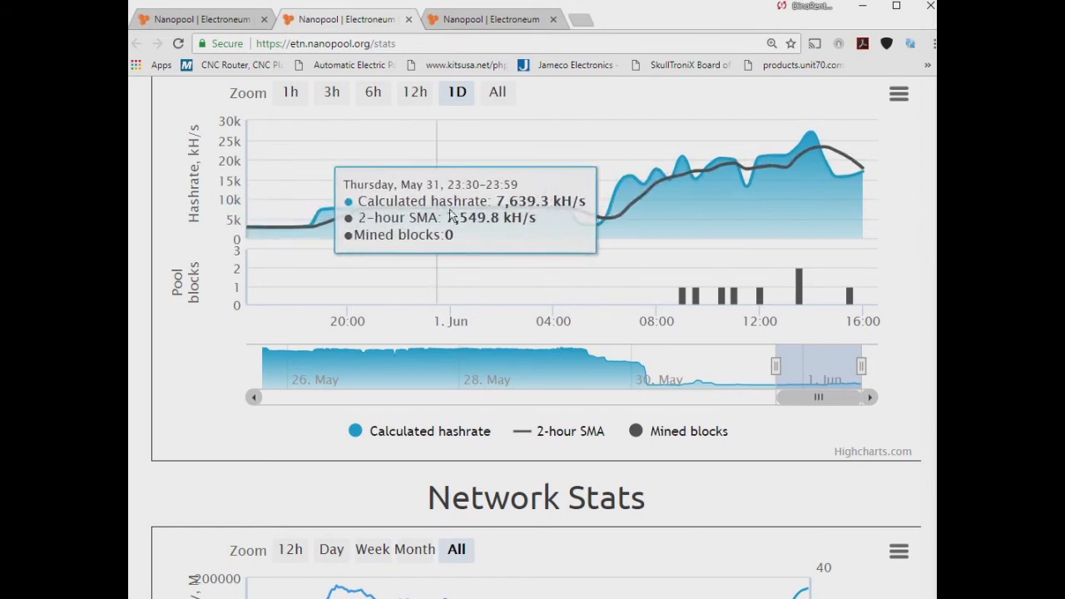
pyautogui.moveTo(543, 223)
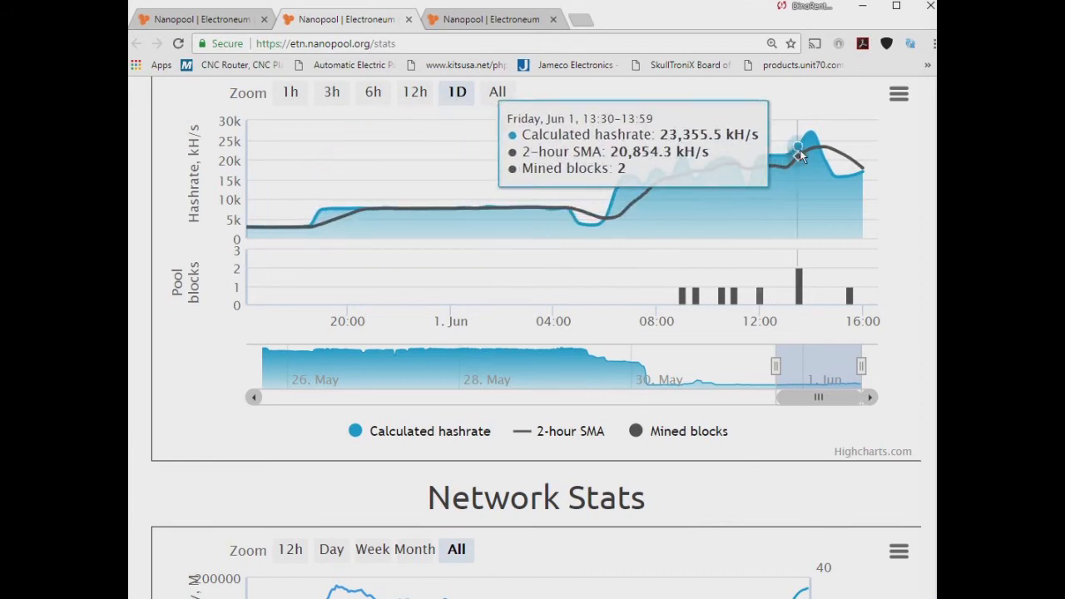
pyautogui.moveTo(914, 225)
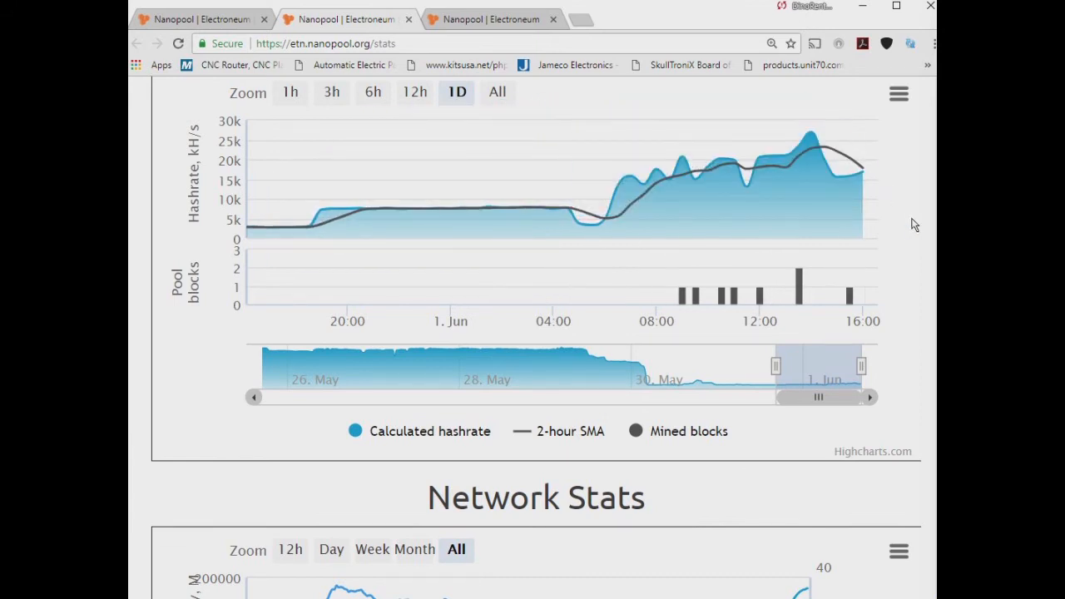
pyautogui.moveTo(816, 157)
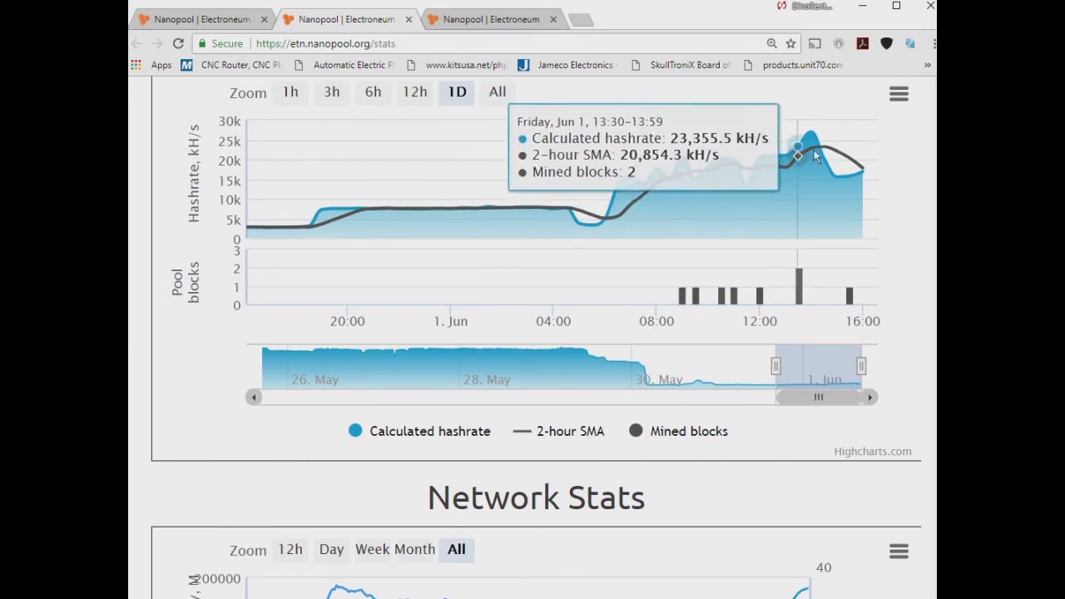
pyautogui.moveTo(909, 238)
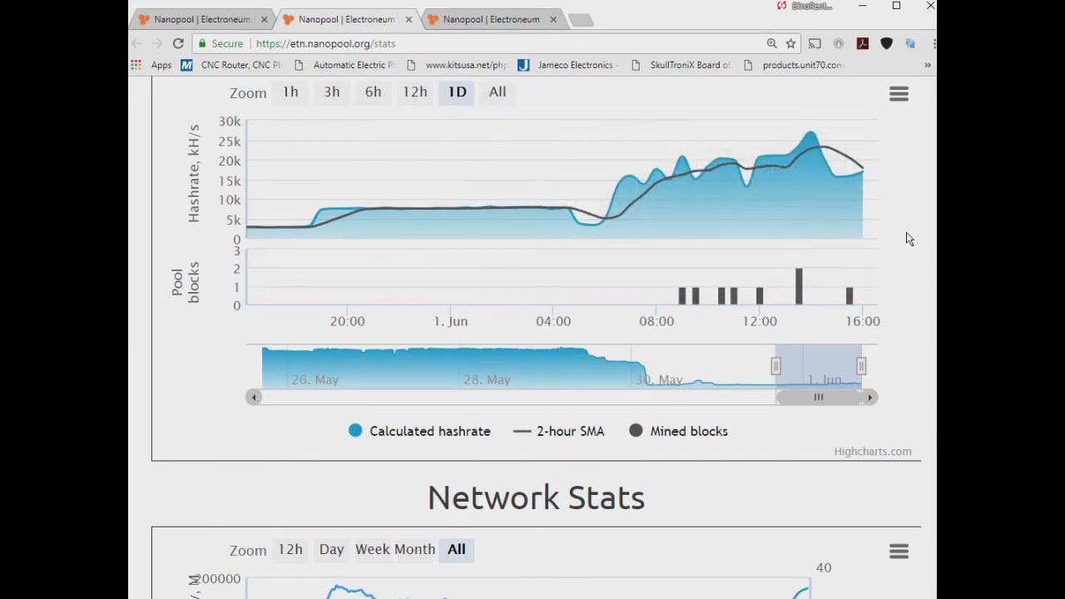
pyautogui.moveTo(915, 327)
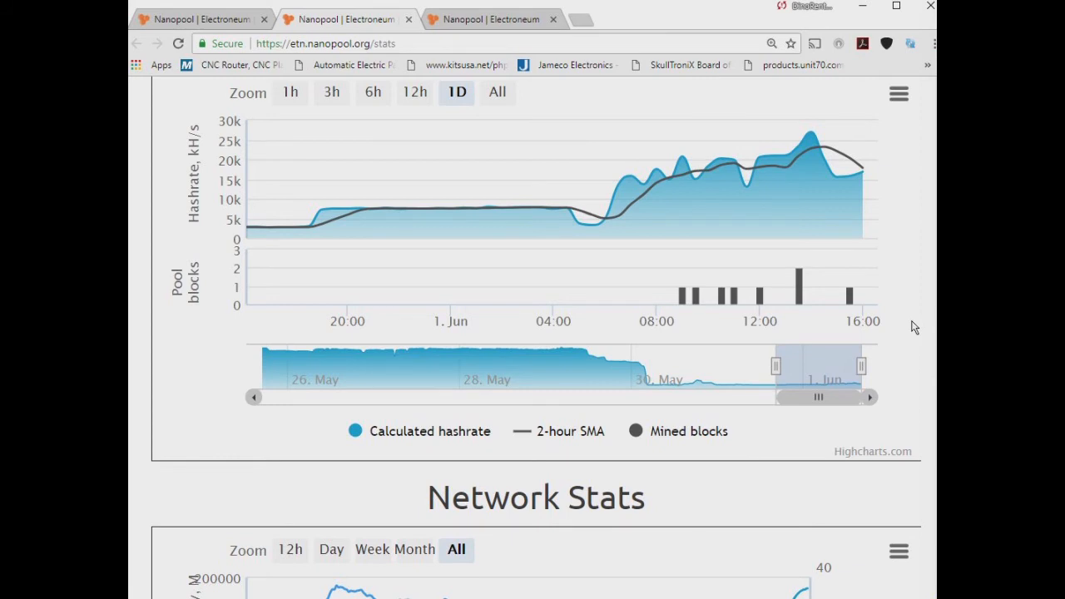
# Scroll down the stats page until the Network Stats chart appears below the pool hashrate.
pyautogui.scroll(-3)
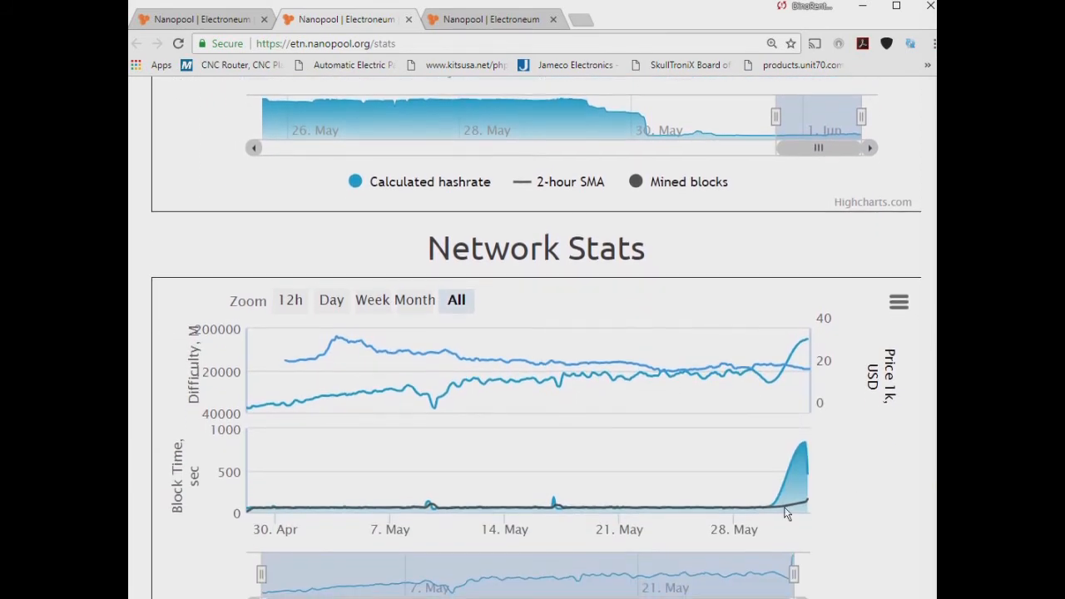
pyautogui.moveTo(726, 509)
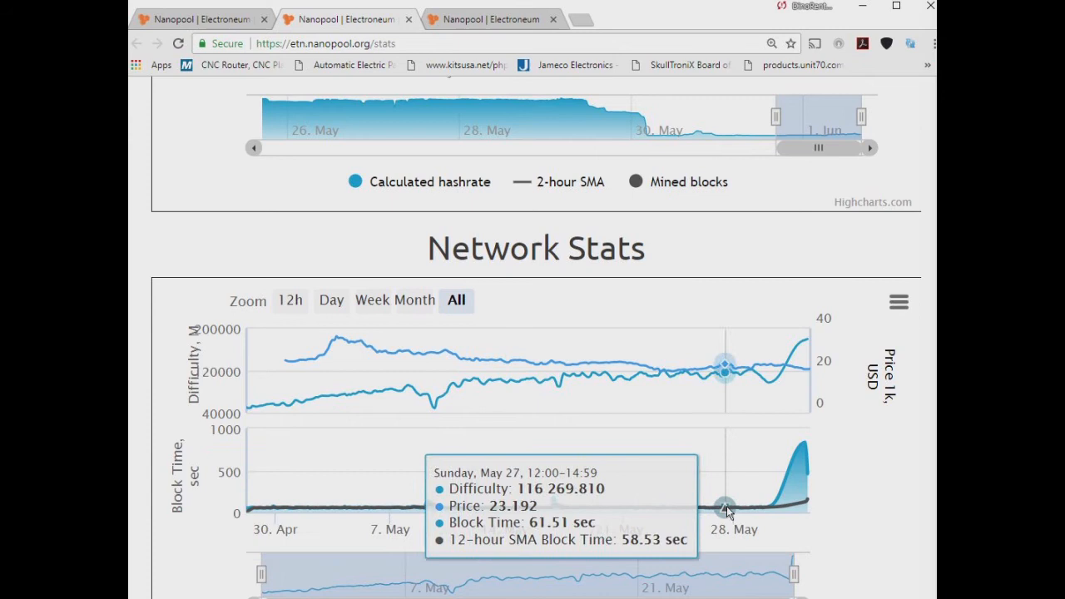
pyautogui.moveTo(758, 563)
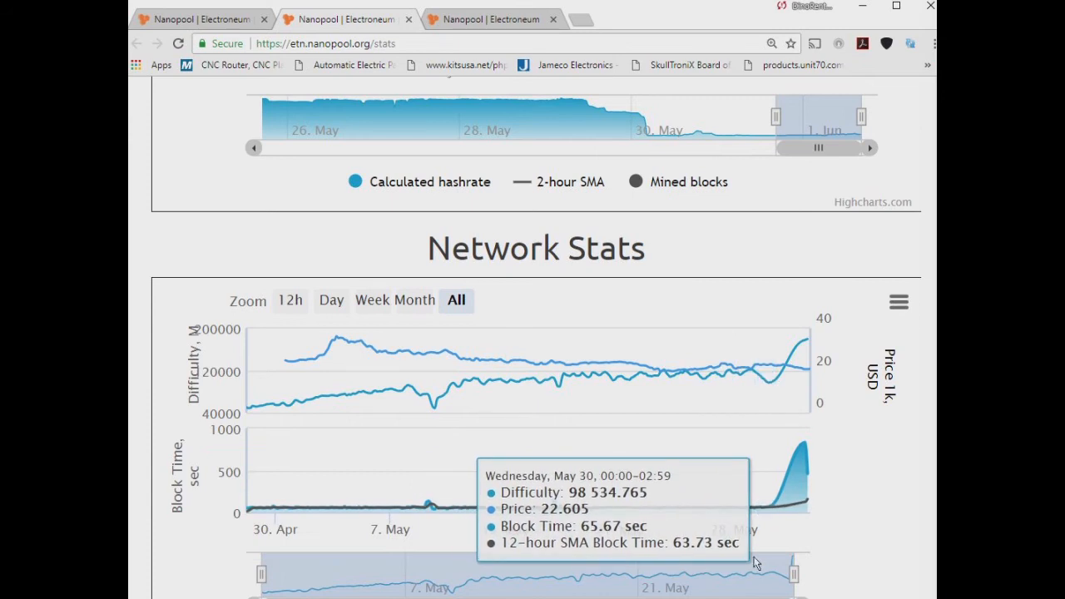
pyautogui.moveTo(766, 506)
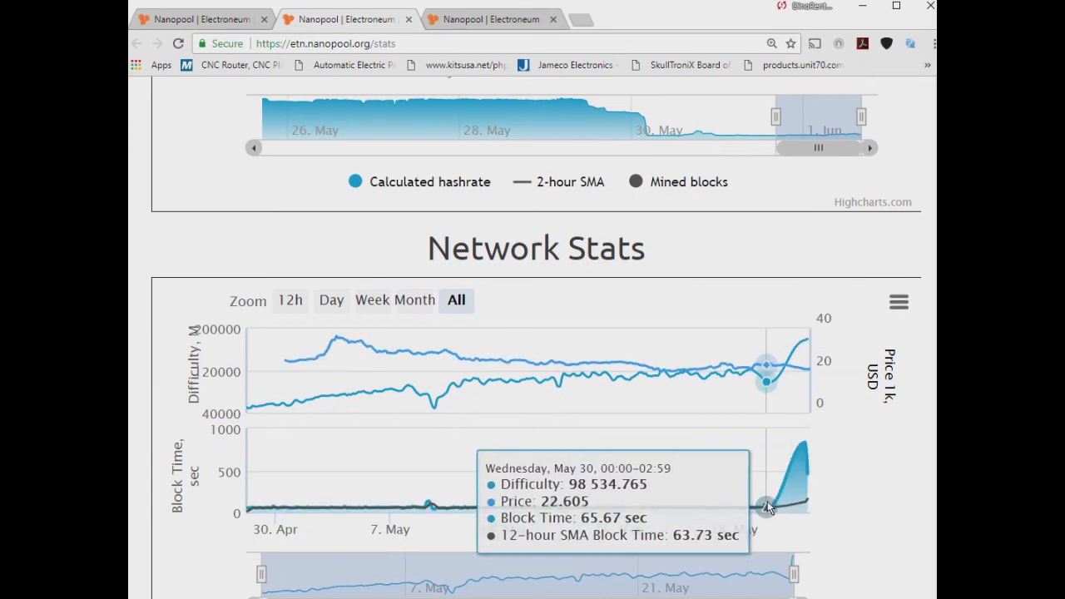
pyautogui.moveTo(859, 574)
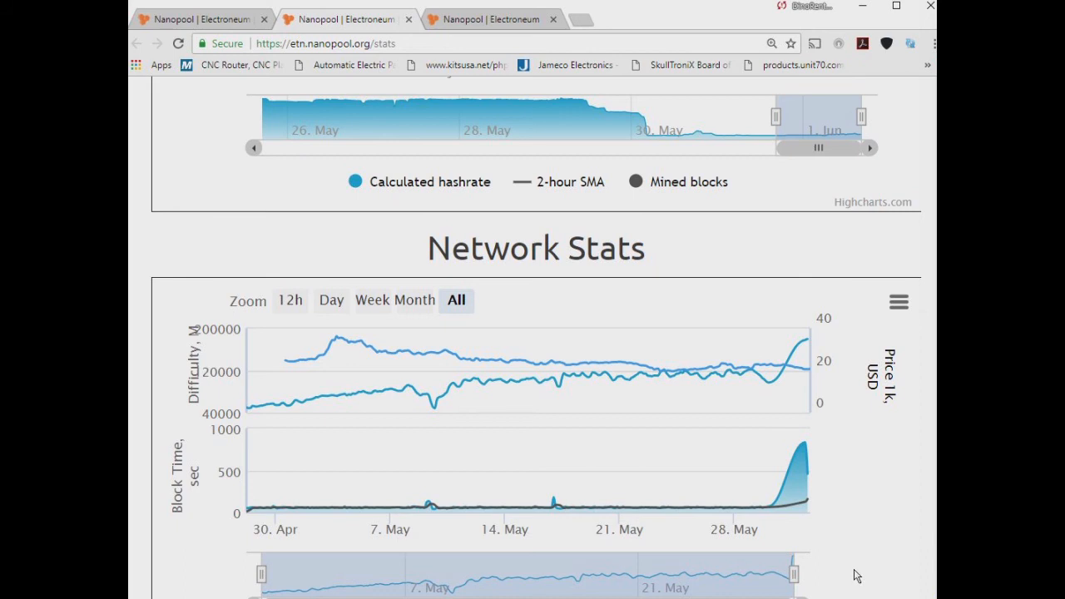
pyautogui.moveTo(808, 441)
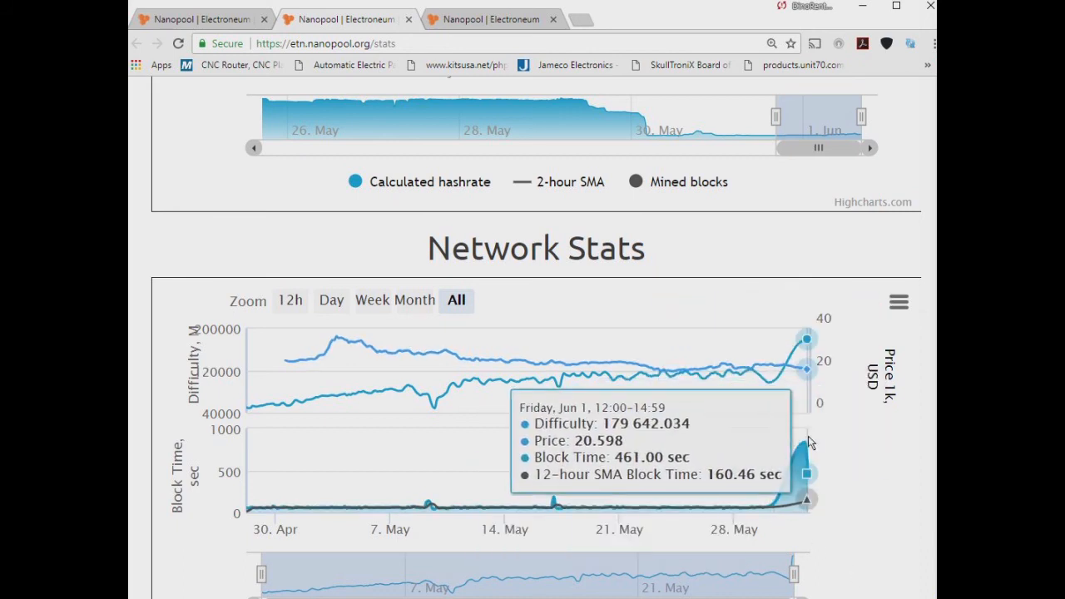
pyautogui.moveTo(807, 453)
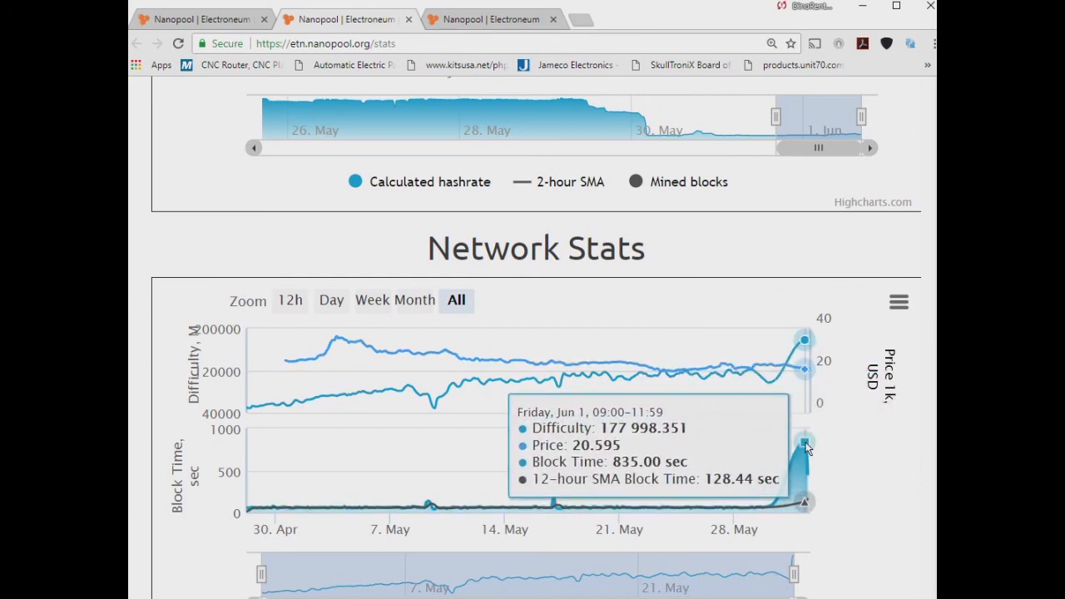
pyautogui.moveTo(806, 453)
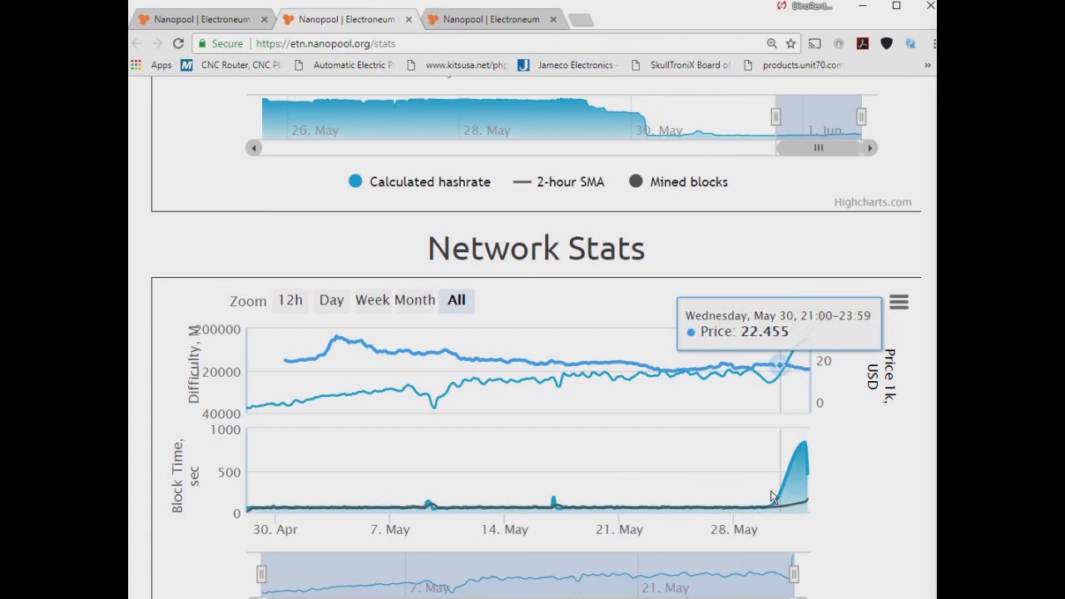
pyautogui.moveTo(784, 449)
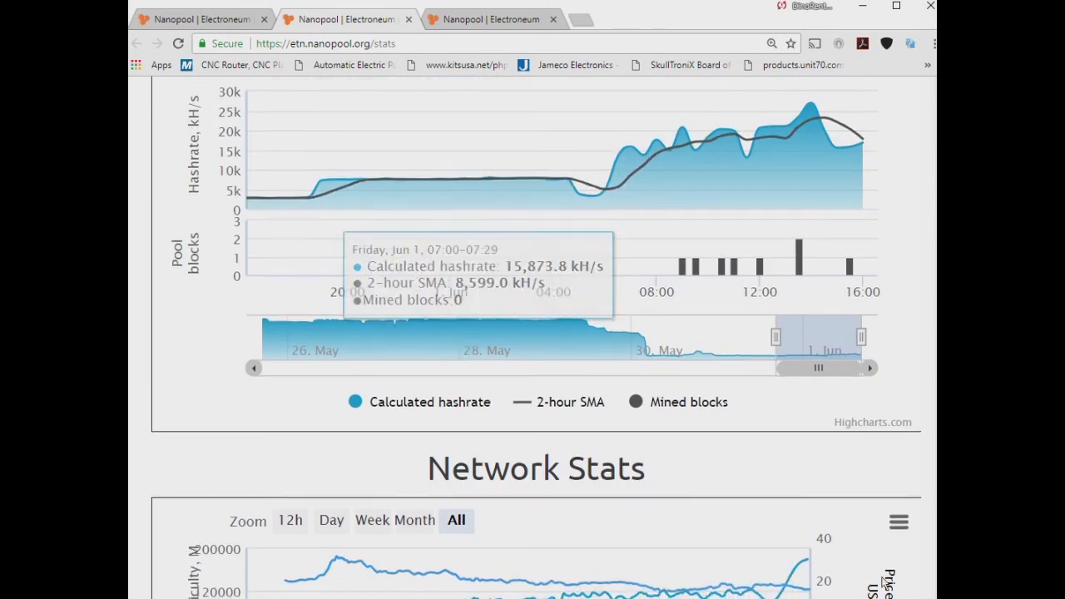
# Scroll the page to review Network Stats, reading June 1 difficulty 177,998 and 835-second block time.
pyautogui.scroll(-3)
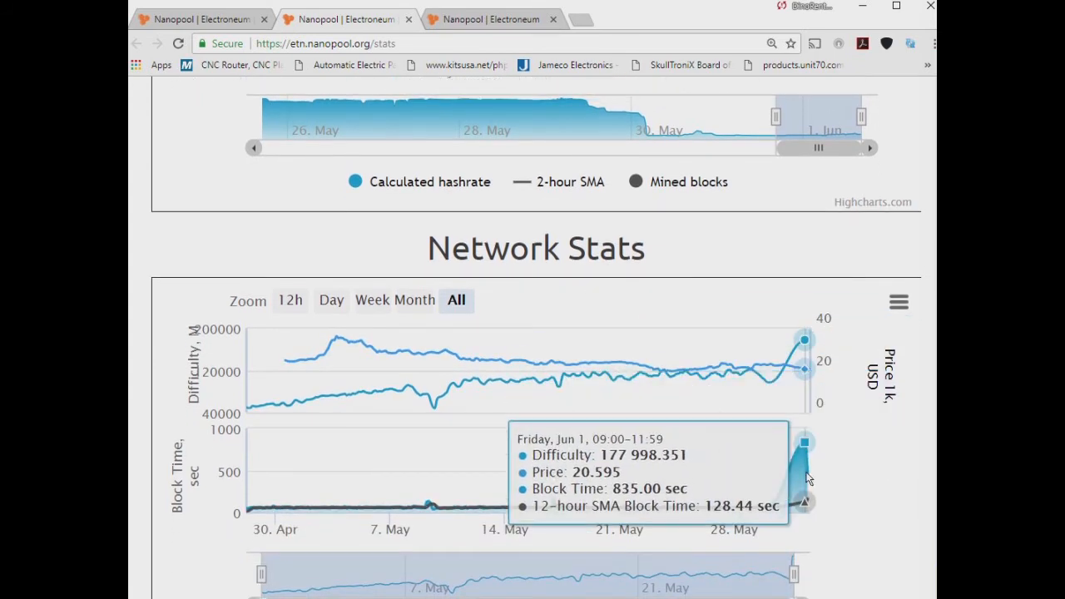
pyautogui.moveTo(815, 469)
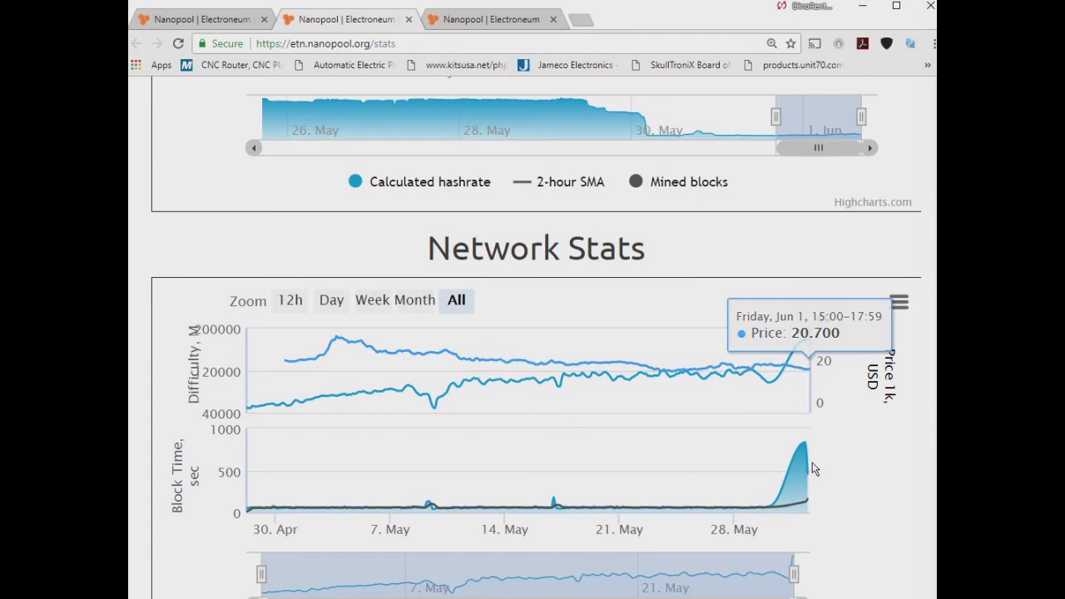
pyautogui.moveTo(782, 519)
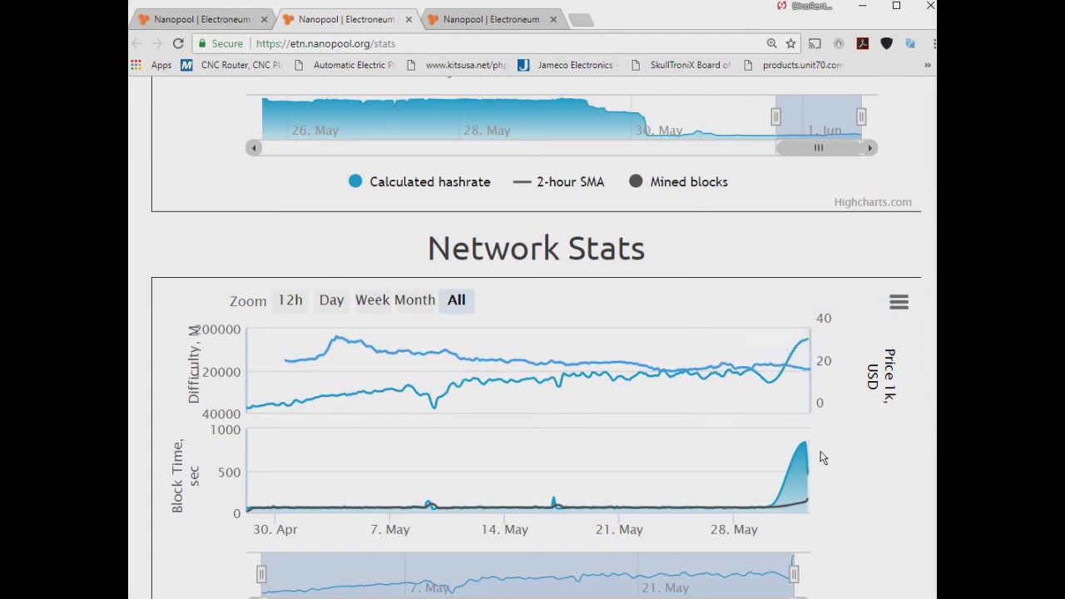
pyautogui.moveTo(816, 479)
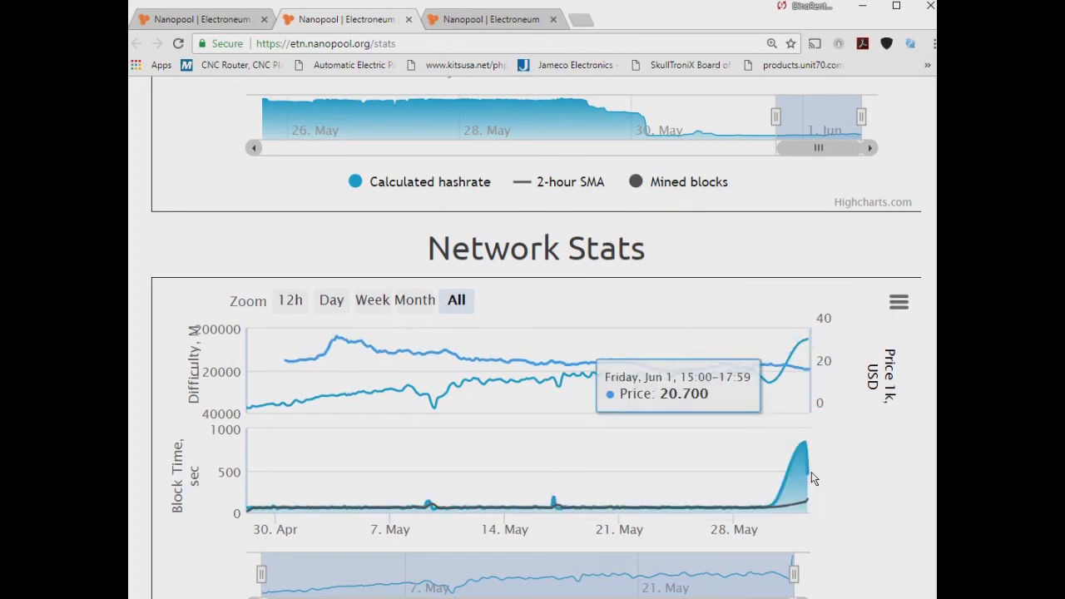
pyautogui.moveTo(833, 531)
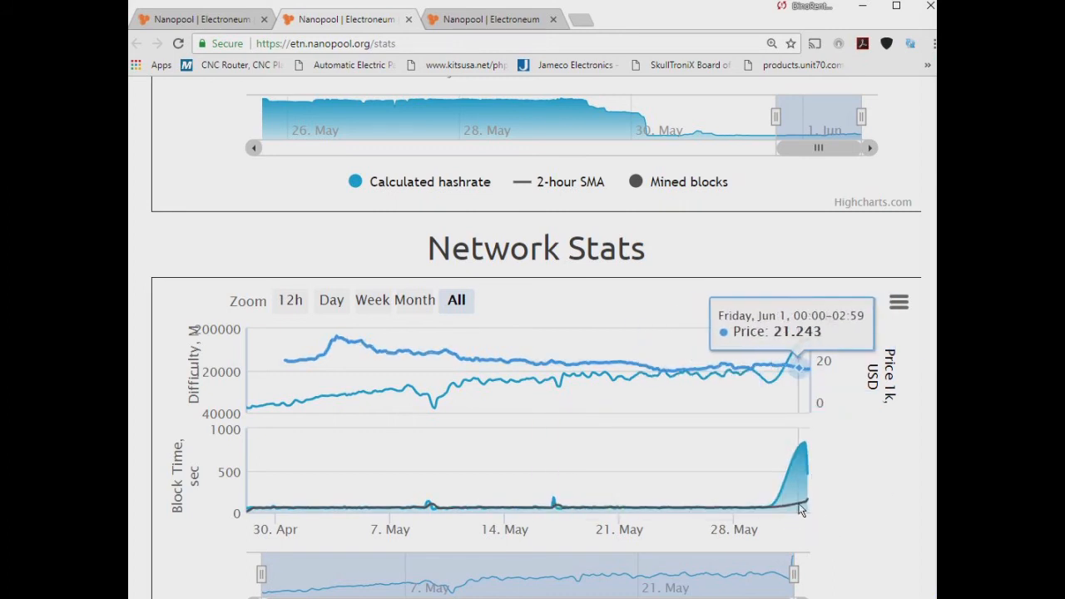
pyautogui.moveTo(806, 506)
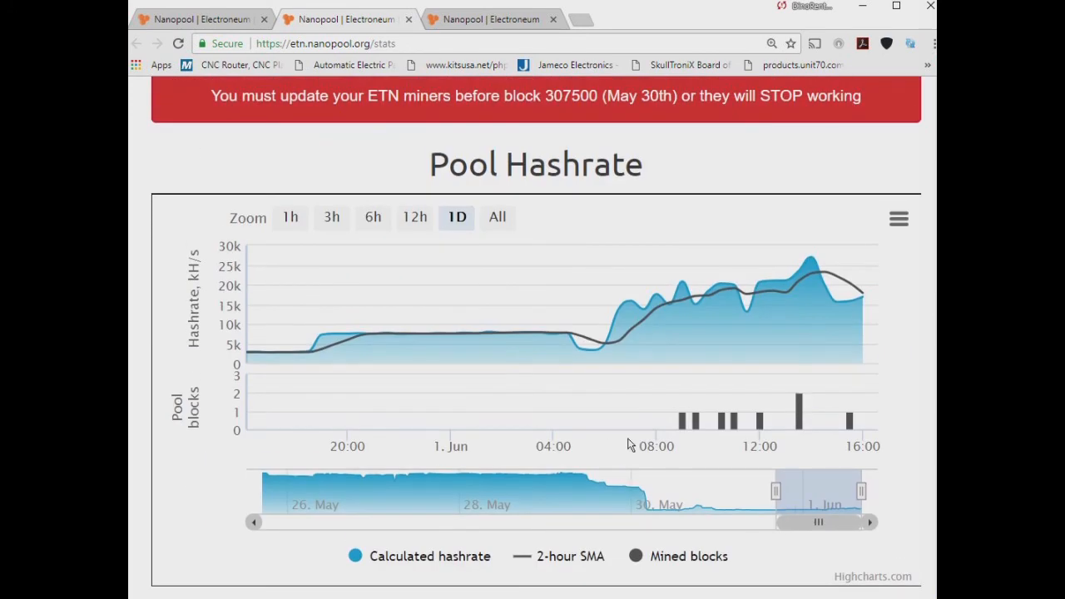
pyautogui.moveTo(436, 332)
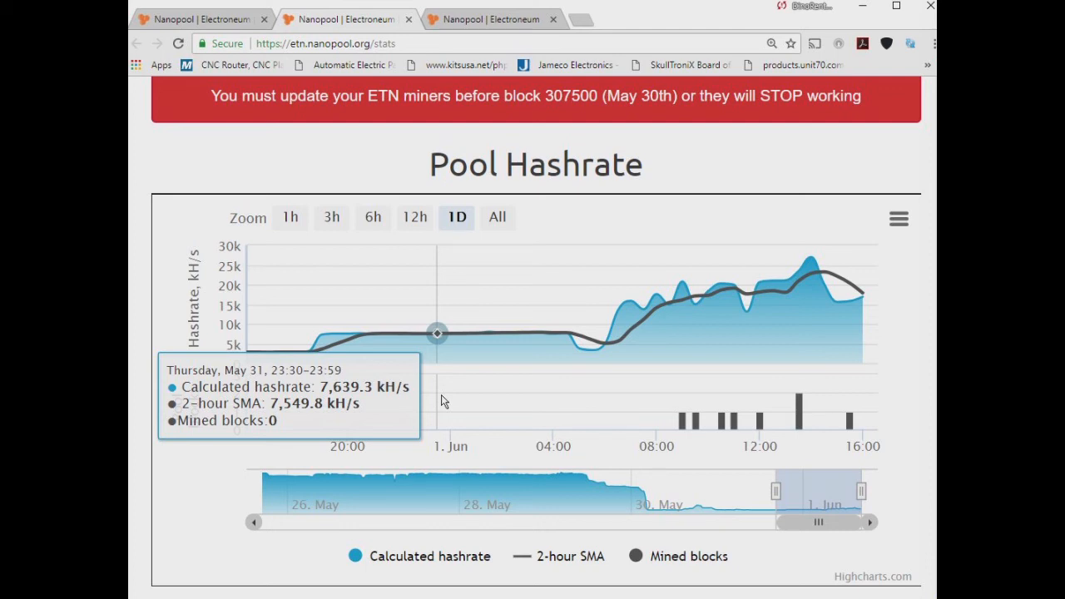
pyautogui.moveTo(496, 401)
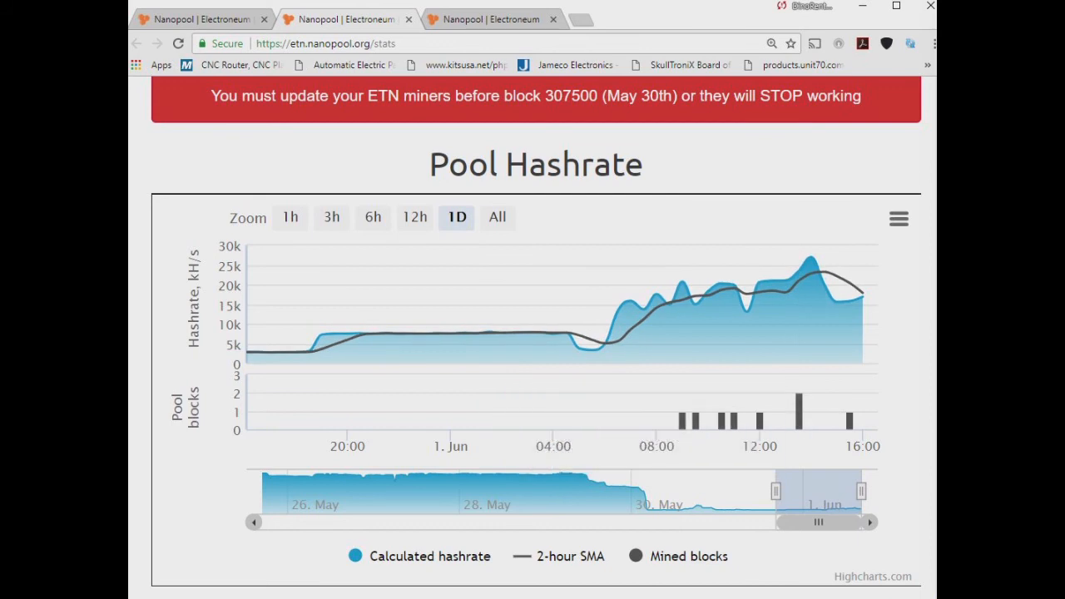
# Scroll past the Pool Hashrate chart (7,639.3 kH/s at May 31 23:30) back down to Network Stats.
pyautogui.scroll(-3)
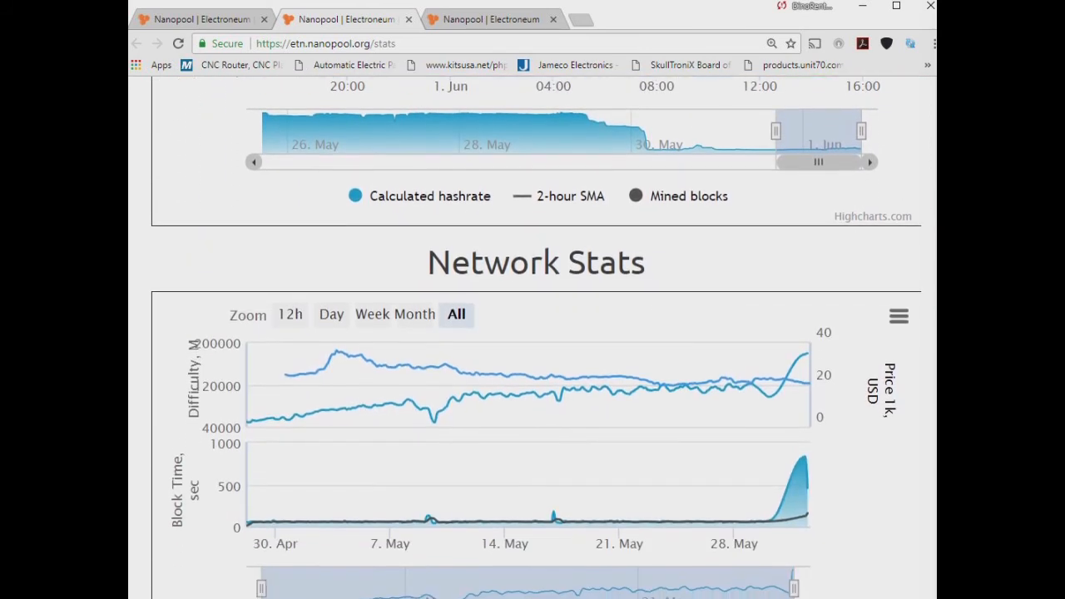
pyautogui.scroll(-3)
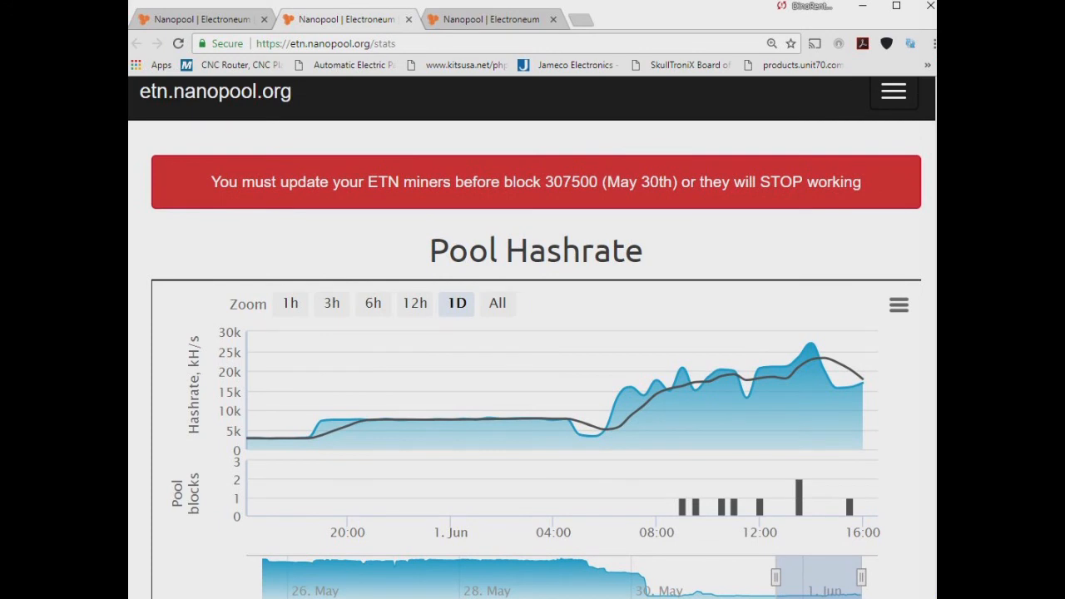
pyautogui.scroll(-3)
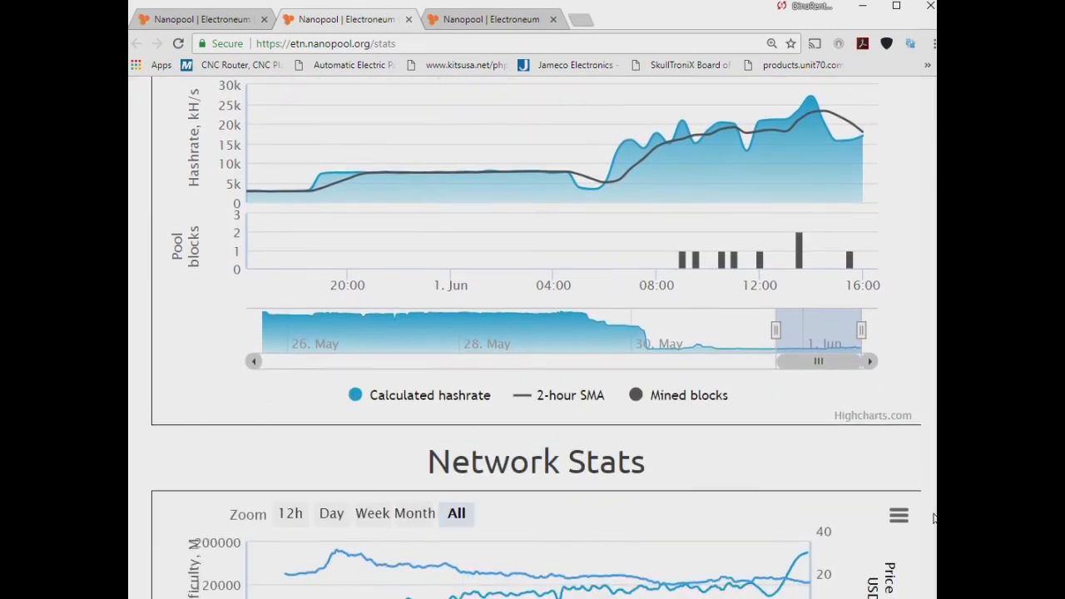
pyautogui.scroll(-3)
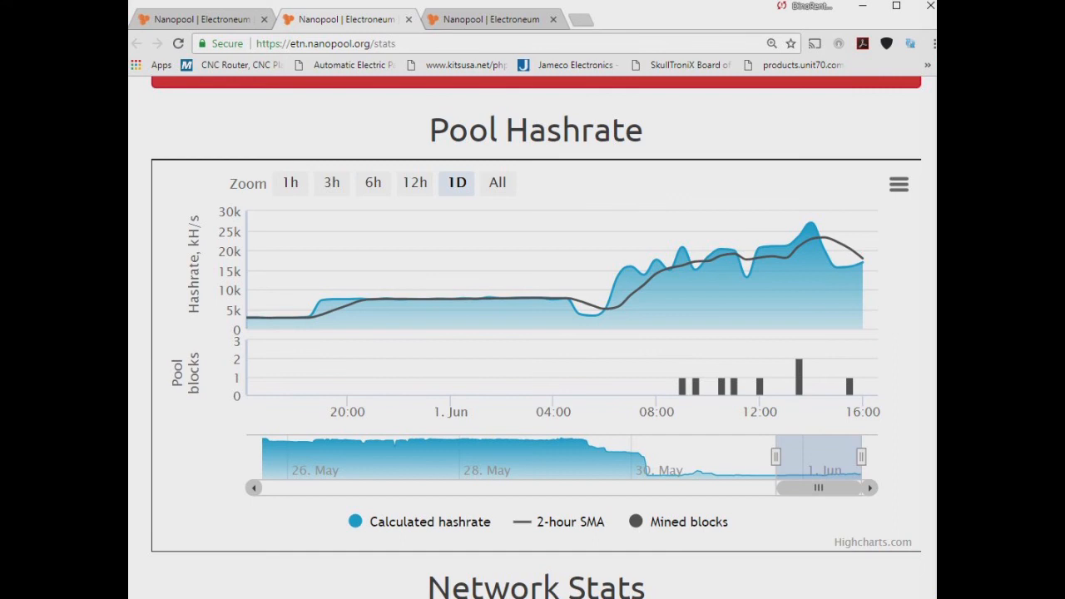
pyautogui.scroll(-3)
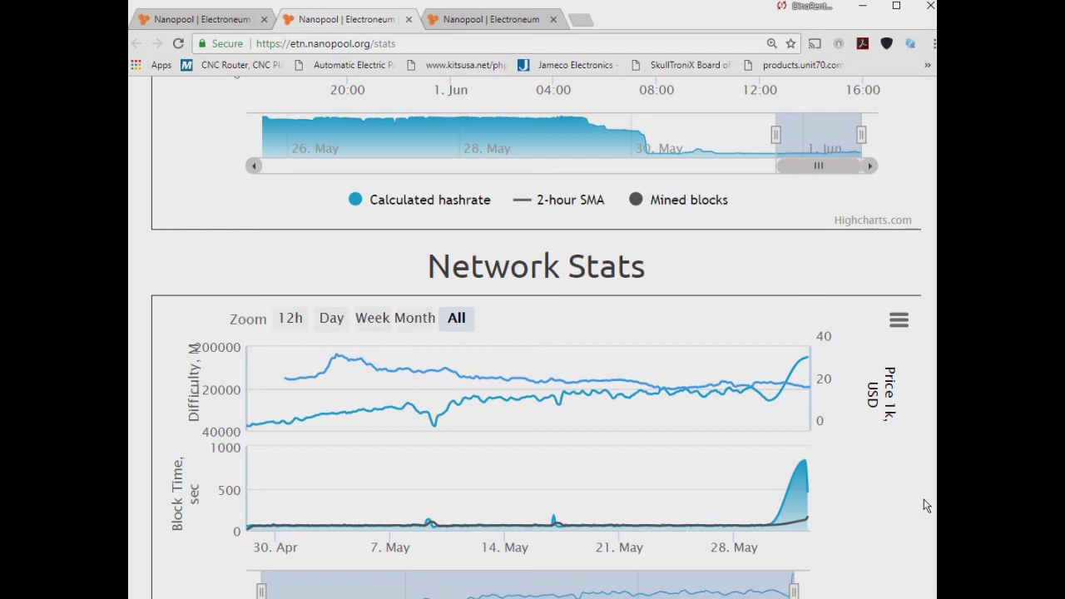
pyautogui.moveTo(930, 498)
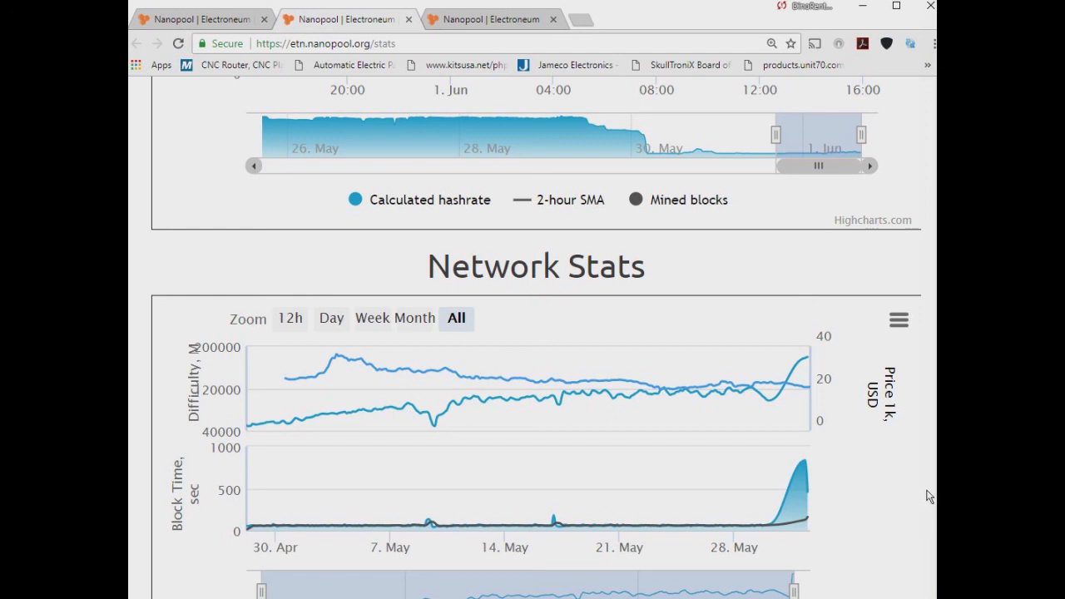